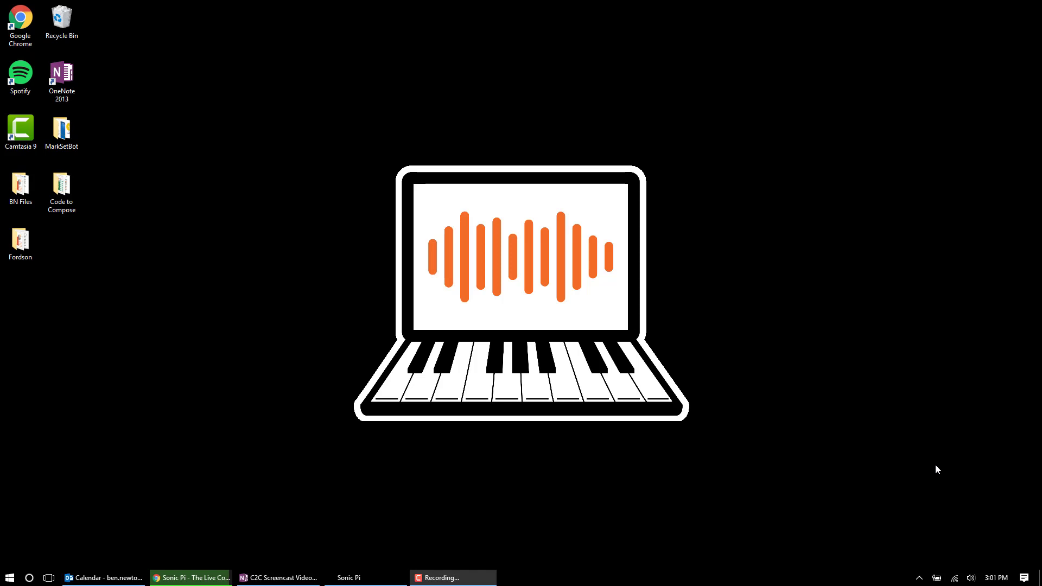
mouse_move(236, 490)
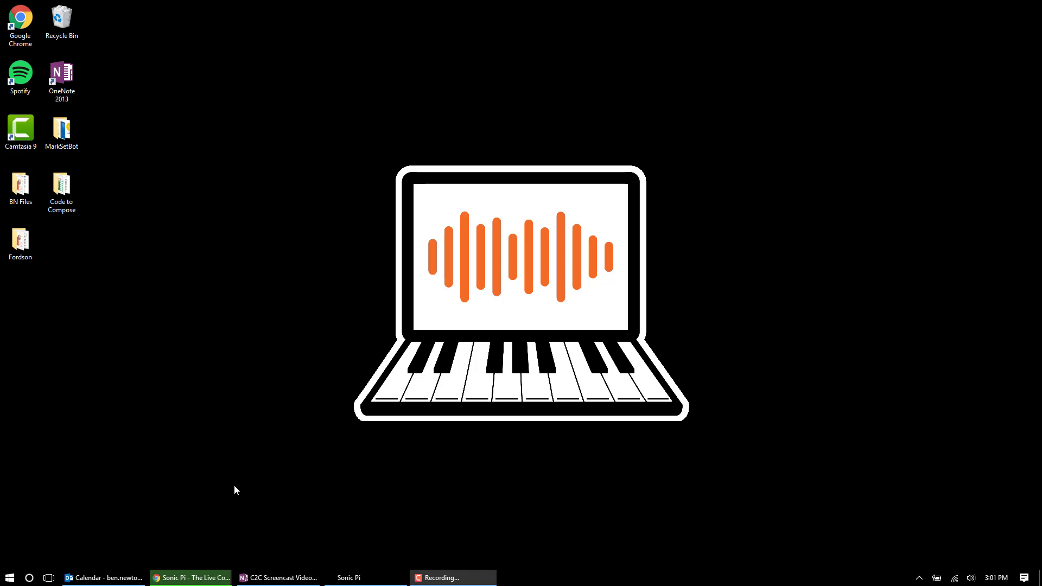
mouse_move(204, 548)
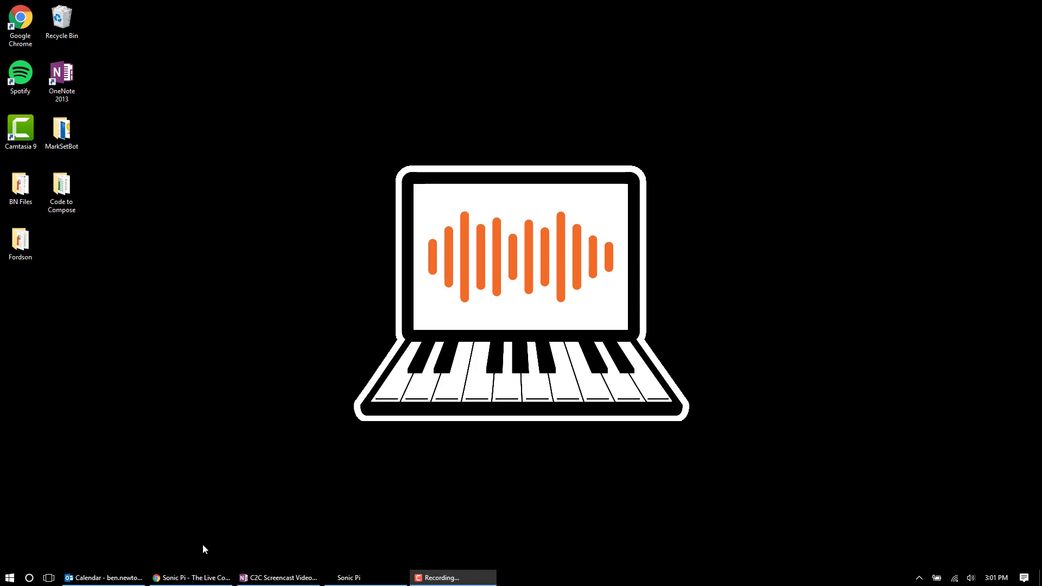
- Bring forward the Chrome window showing sonic-pi.net with its Windows, macOS, Raspberry Pi and Linux downloads
click(192, 576)
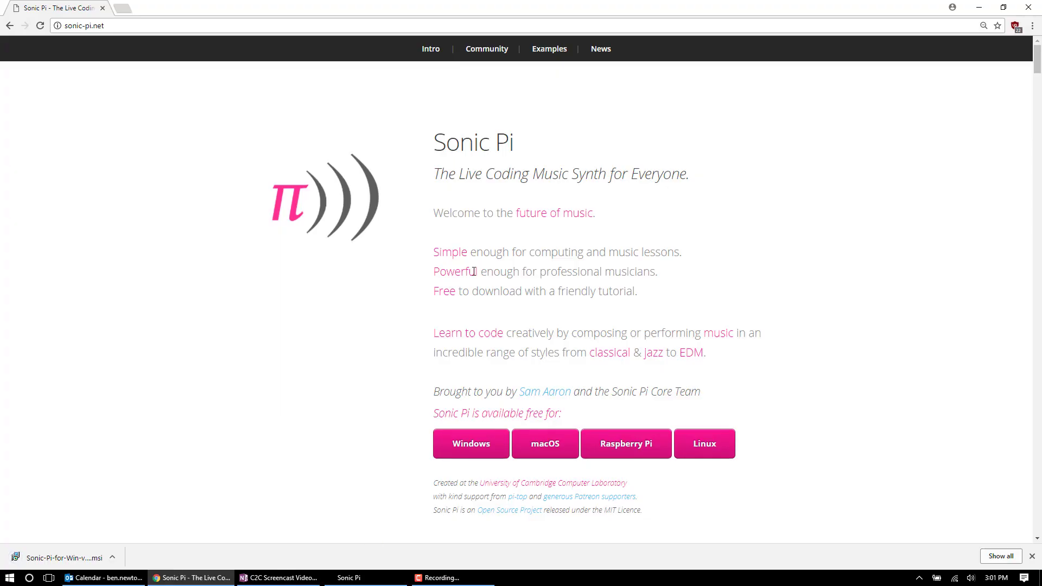
click(83, 25)
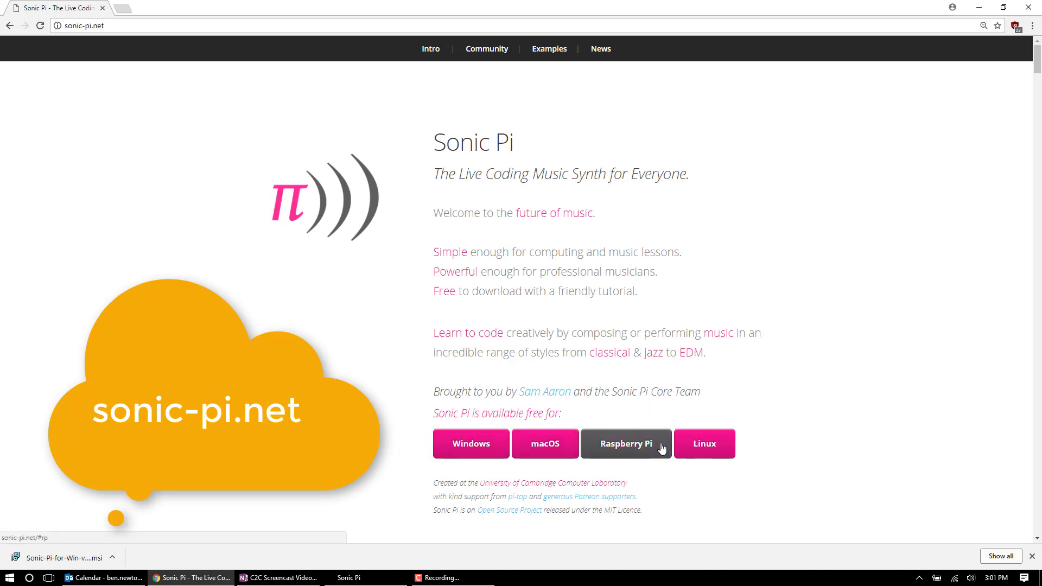
mouse_move(790, 460)
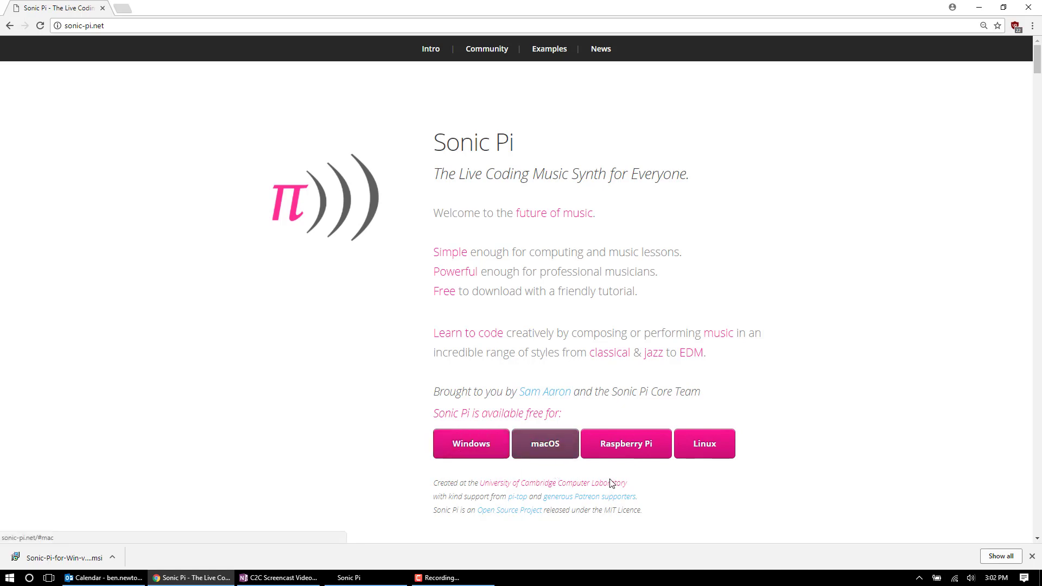
mouse_move(667, 470)
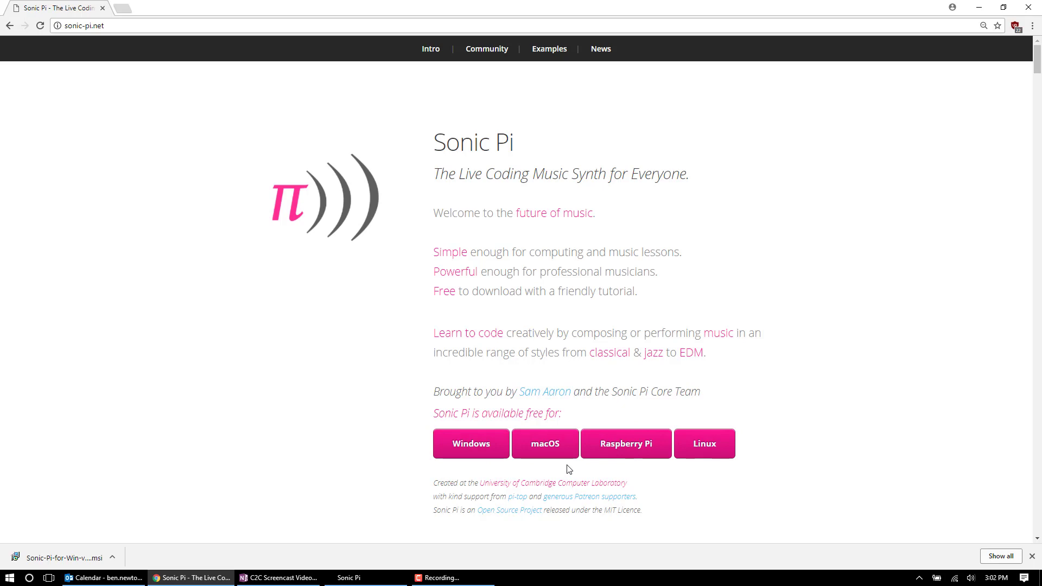
mouse_move(574, 468)
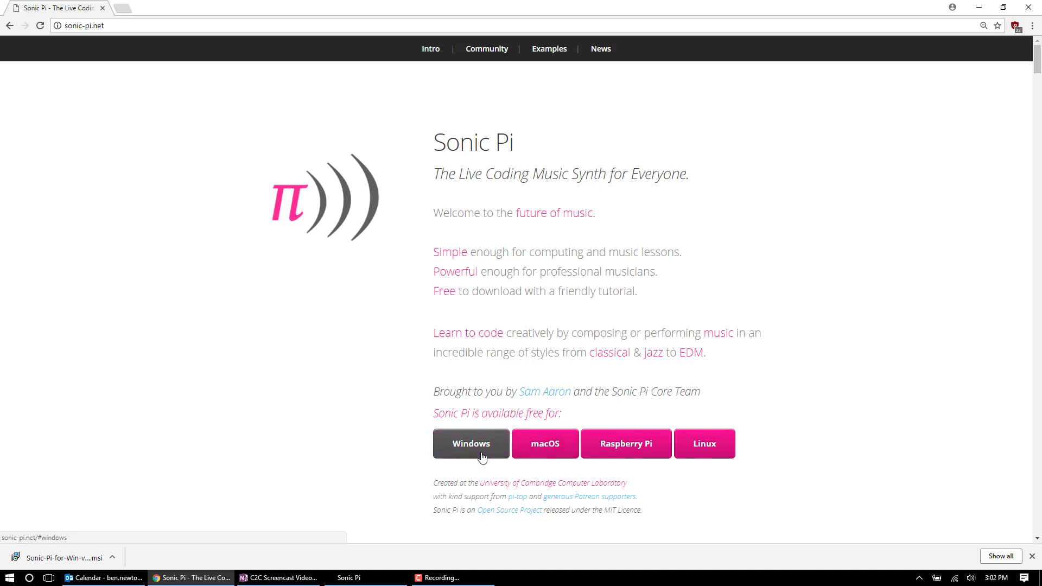
- Jump to the Windows download section, highlight the Installer description, and start the installer
click(470, 443)
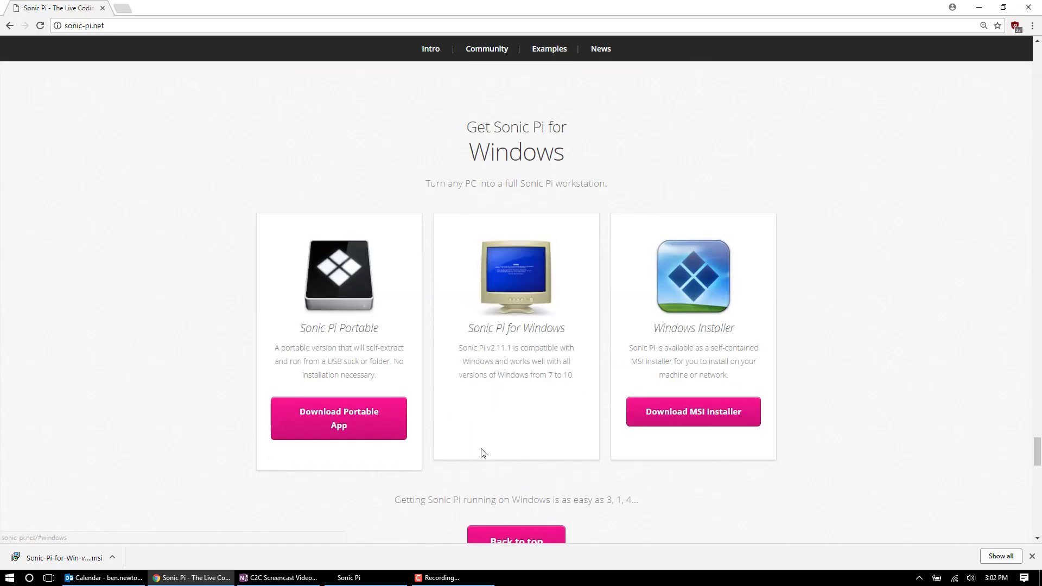
mouse_move(481, 413)
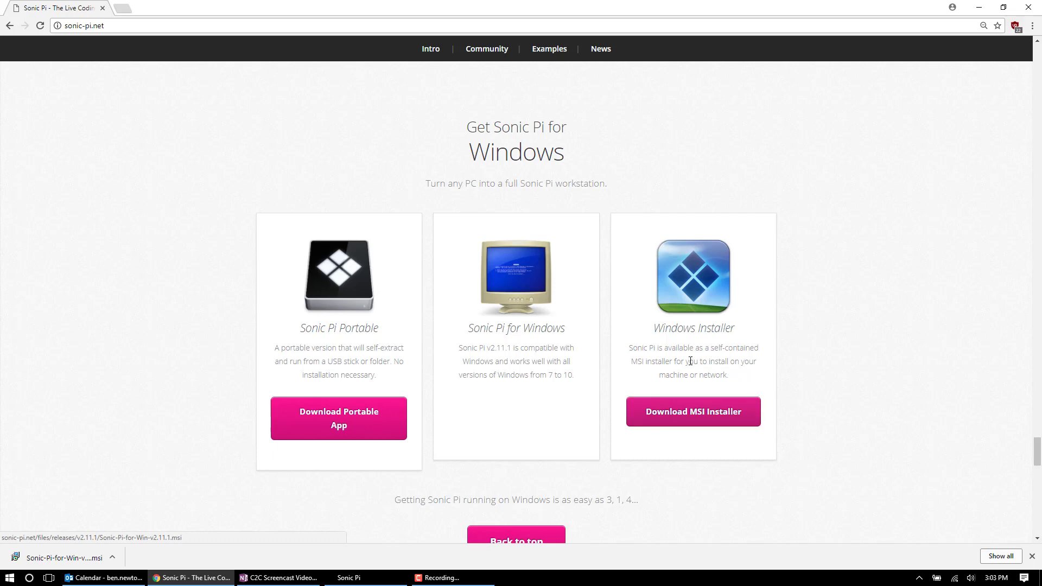
drag(274, 347, 376, 375)
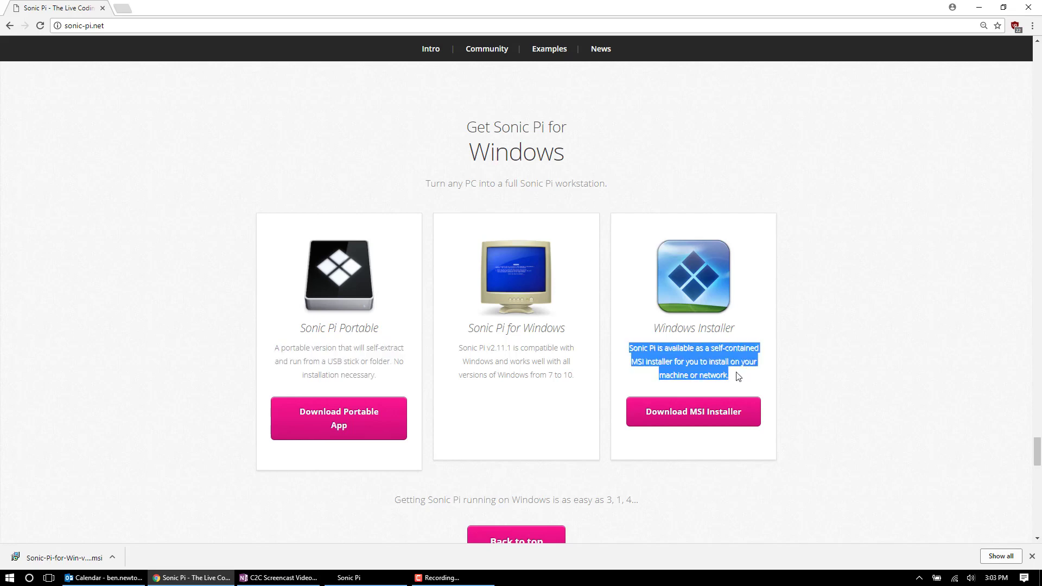
mouse_move(742, 380)
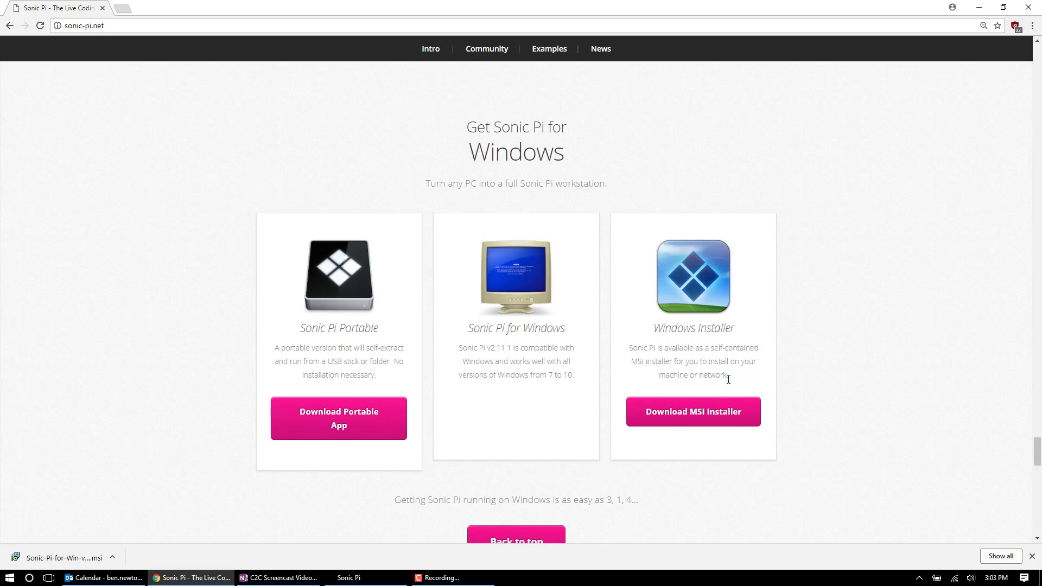
click(692, 411)
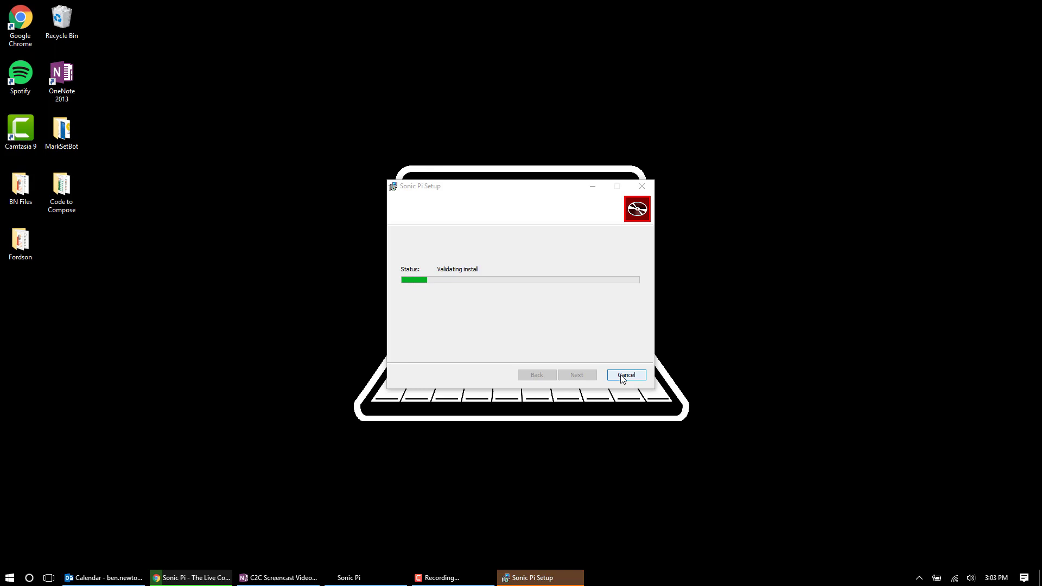
- Cancel the running Sonic Pi installation and finish the interrupted wizard
click(623, 374)
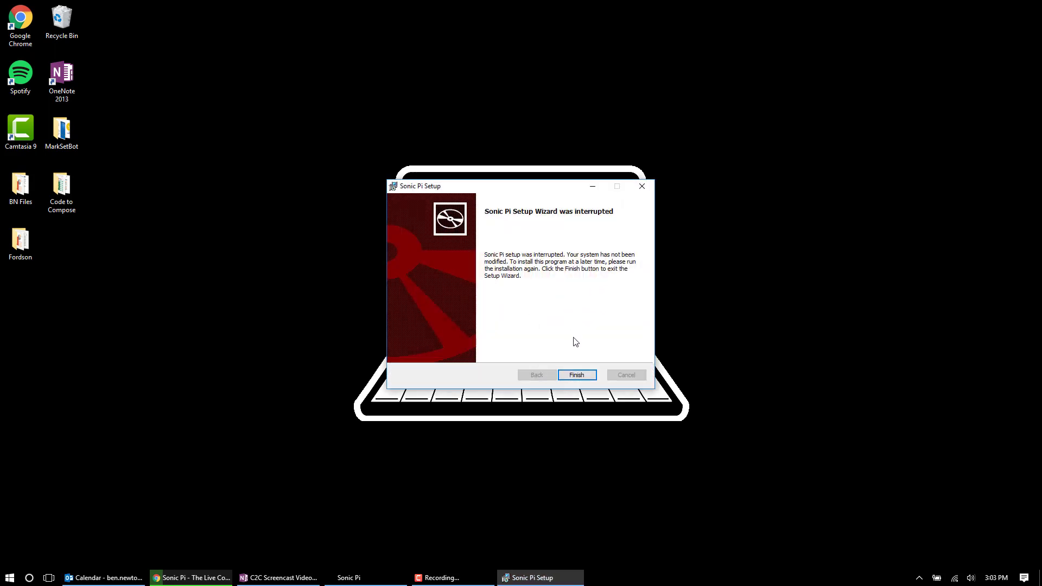
click(575, 374)
text(sonic)
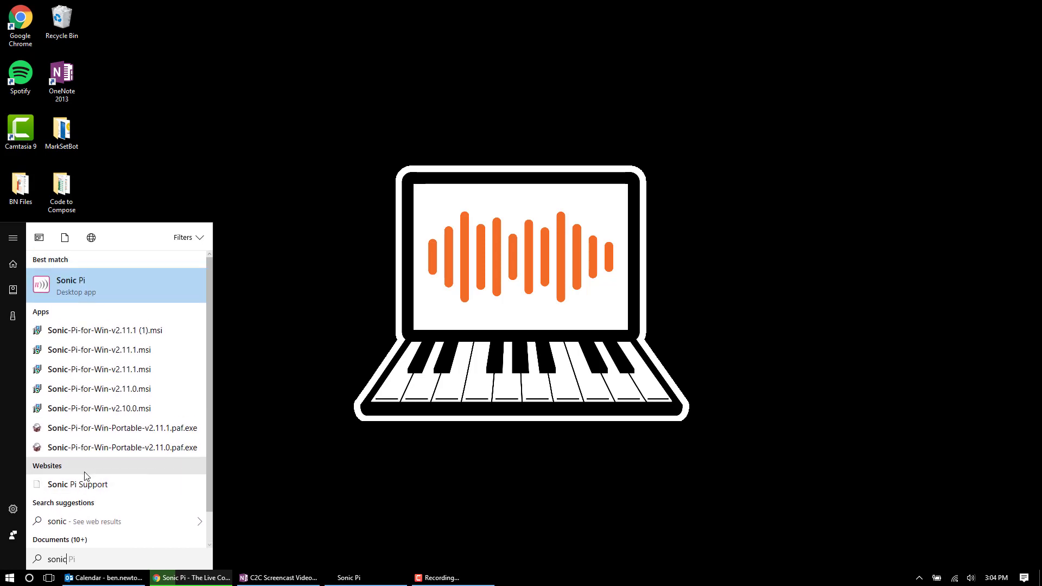
mouse_move(93, 288)
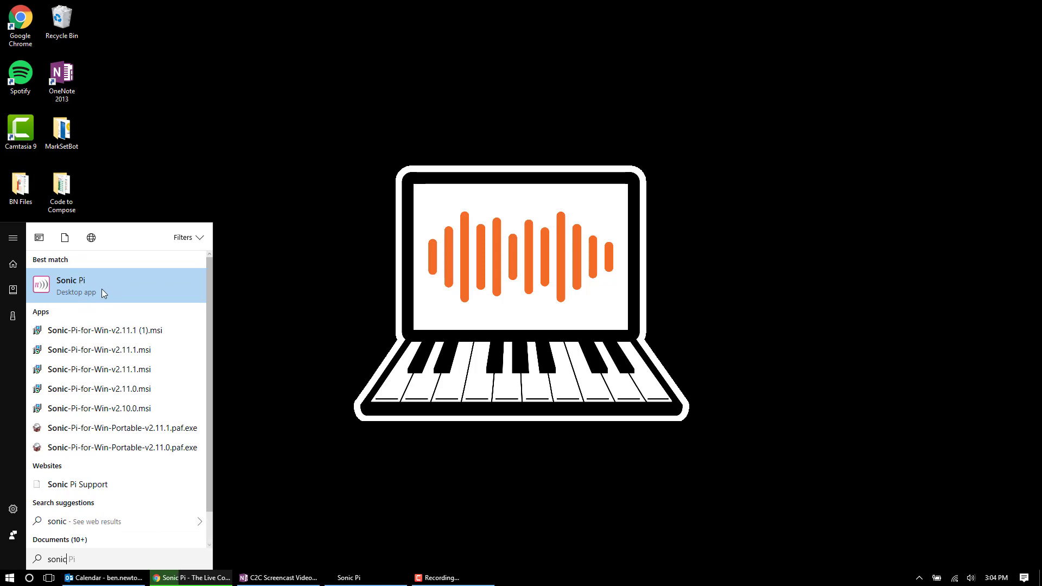
- Launch the Sonic Pi desktop app from the Start menu search results
click(70, 286)
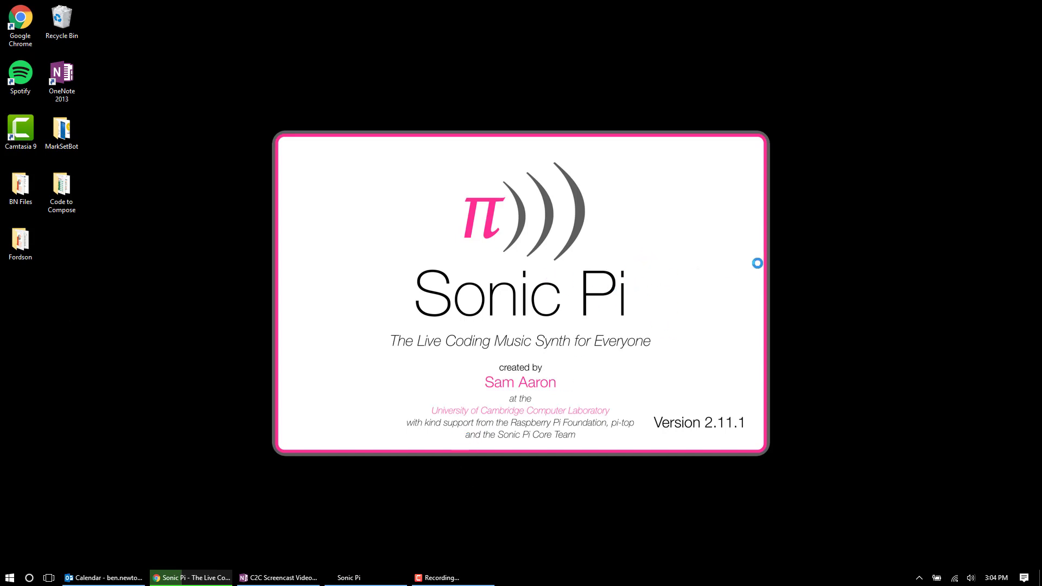
mouse_move(959, 305)
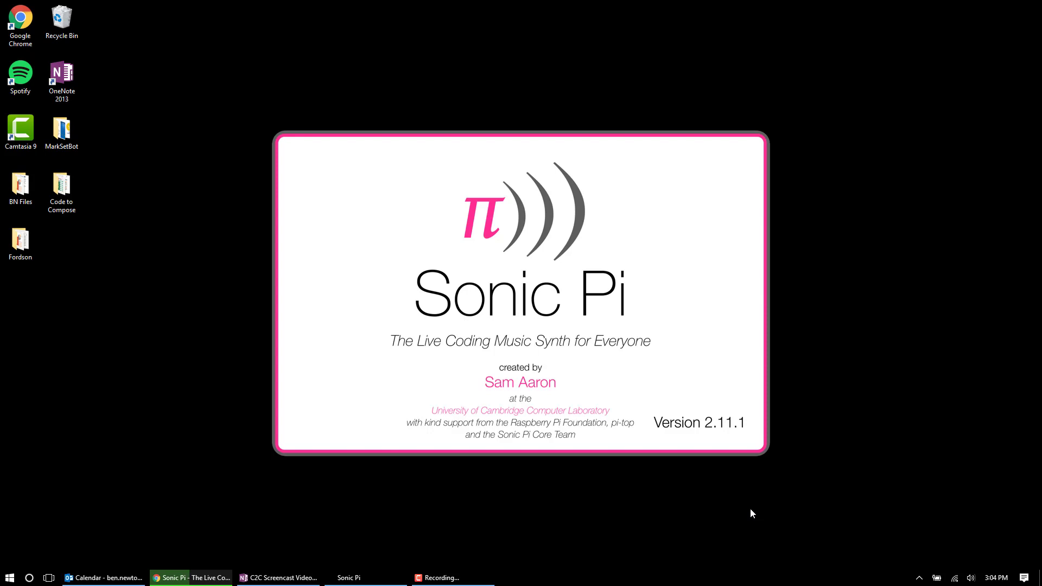
mouse_move(621, 415)
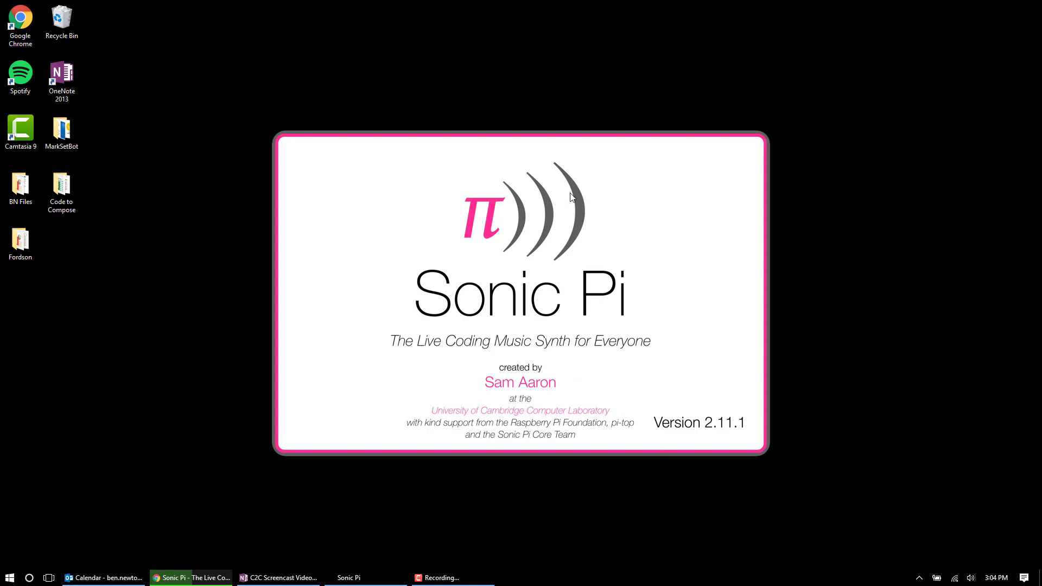
mouse_move(846, 453)
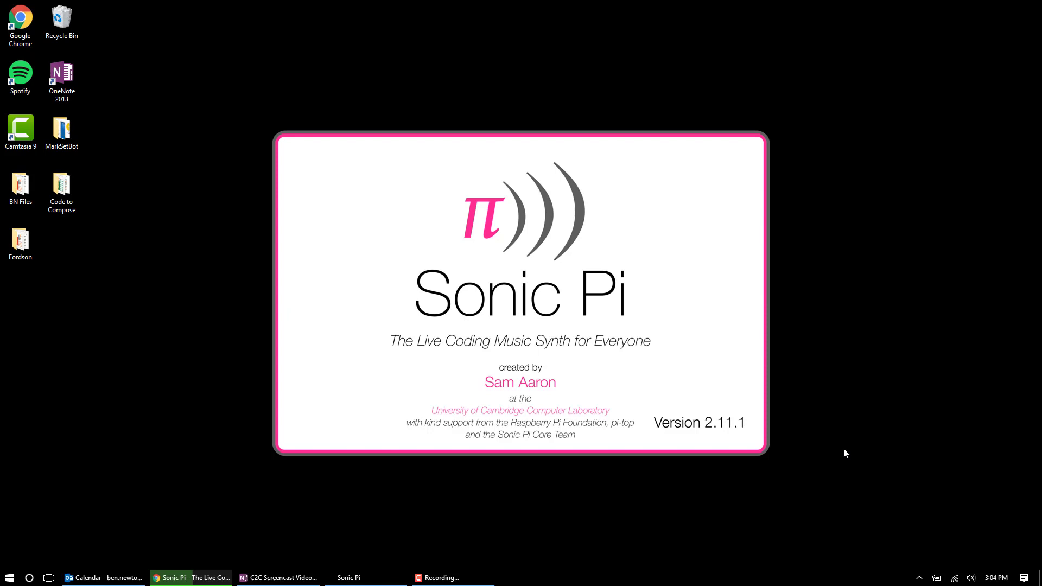
mouse_move(396, 317)
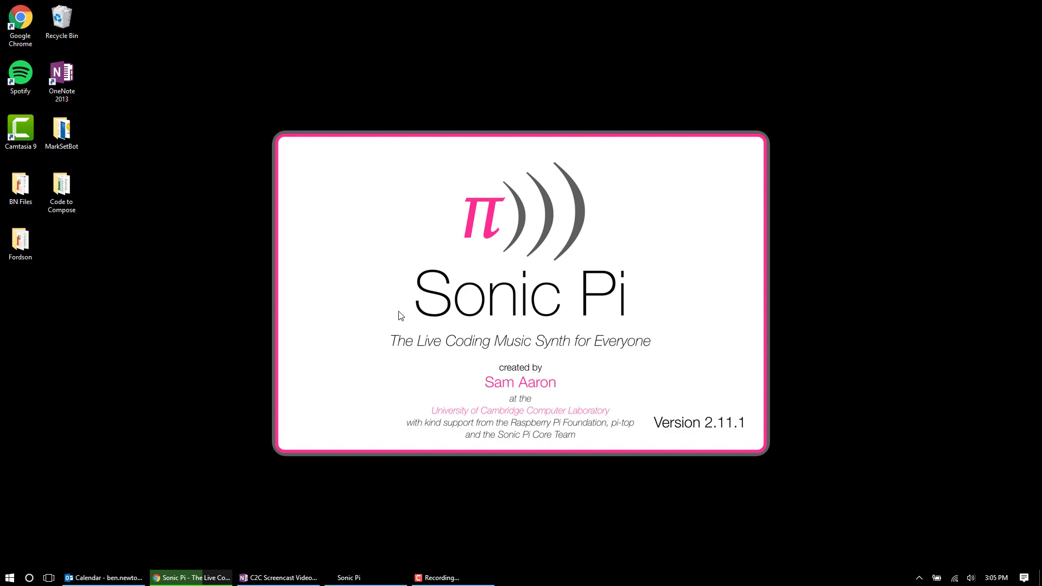
mouse_move(382, 579)
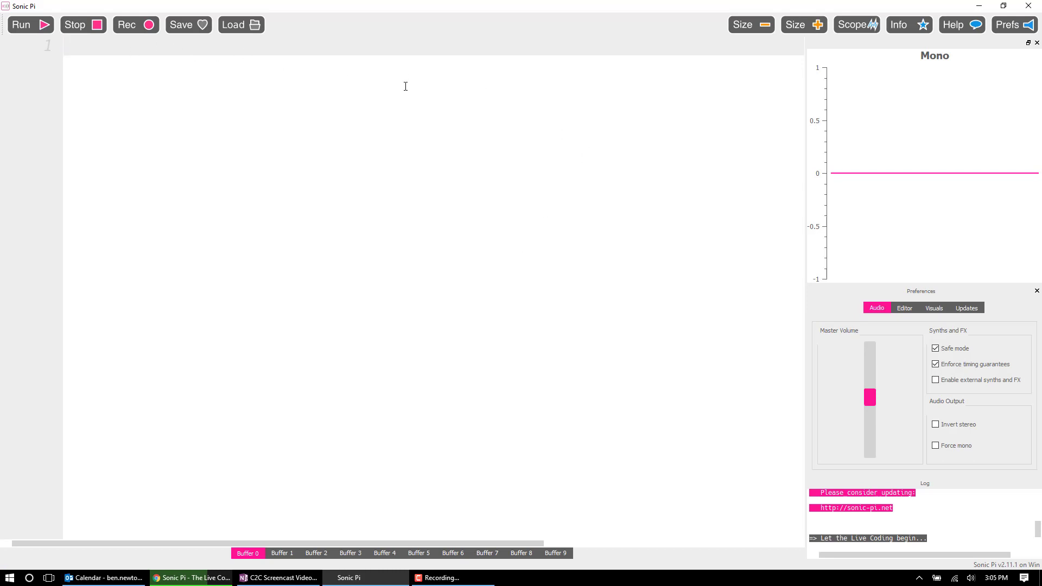
mouse_move(326, 162)
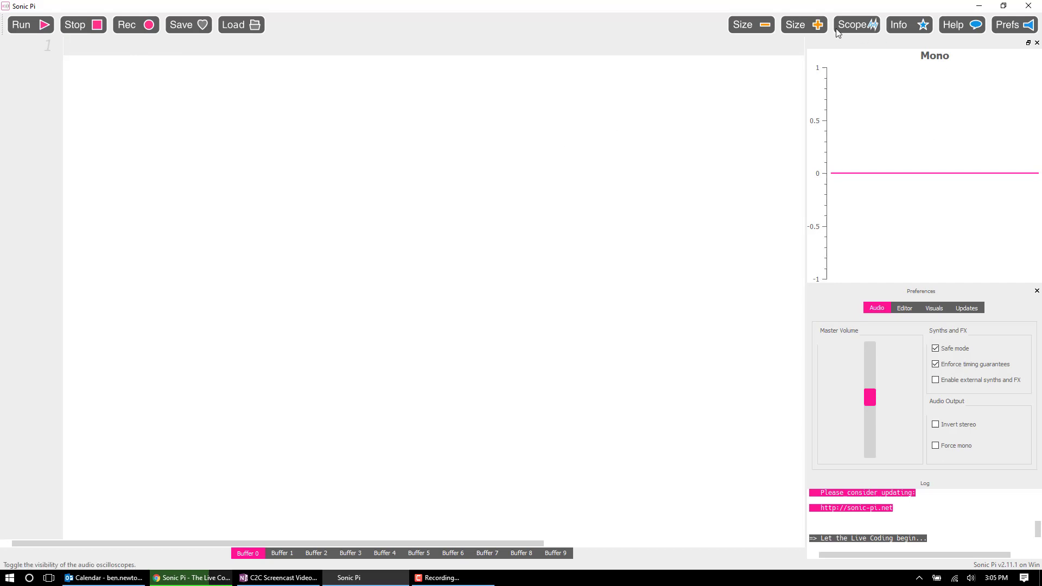
mouse_move(343, 145)
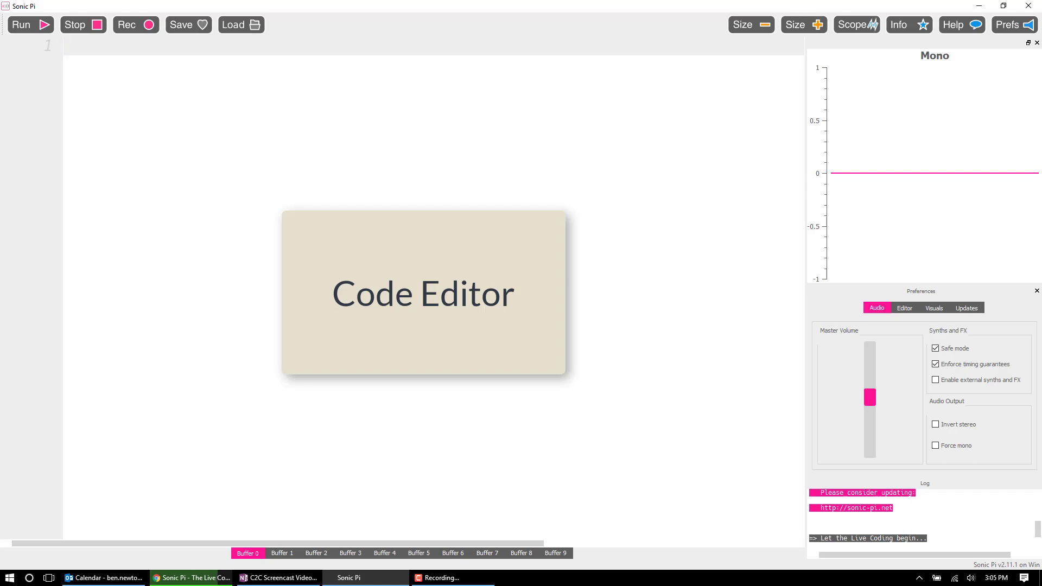
- Type a test word 'examp', then enter 'copy' on line 1 instead
text(examp)
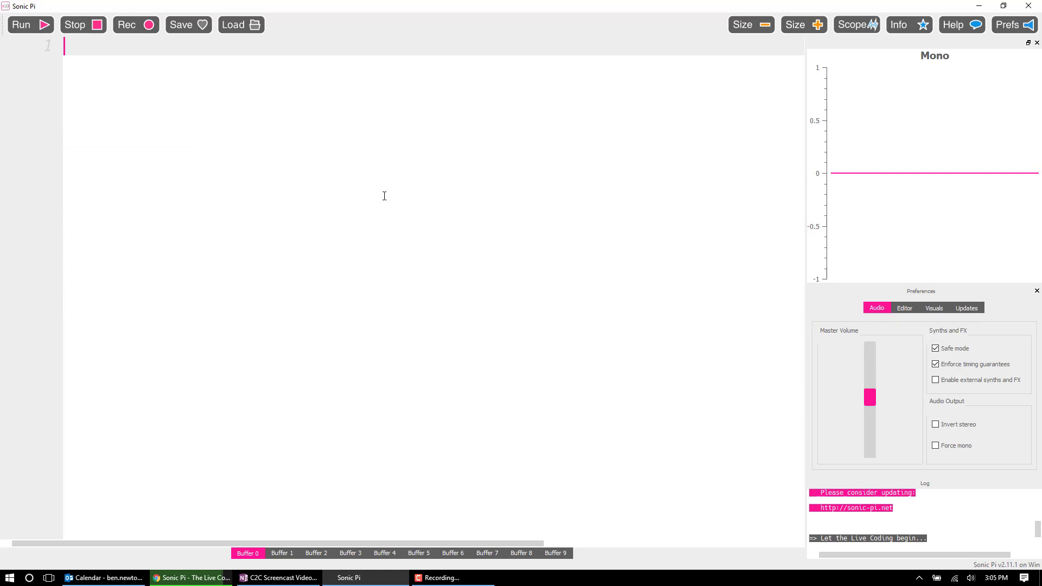
mouse_move(398, 174)
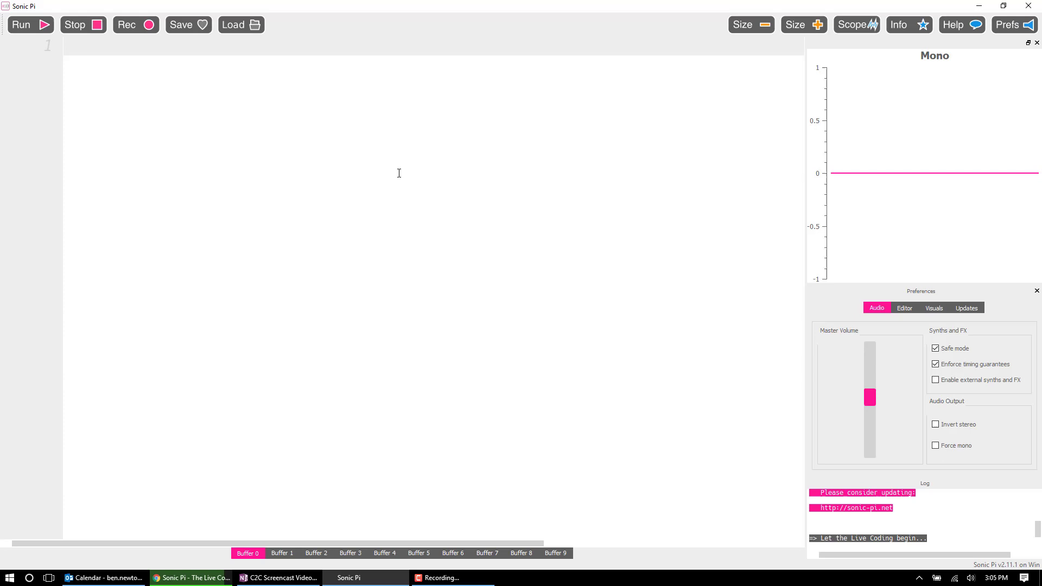
text(copy)
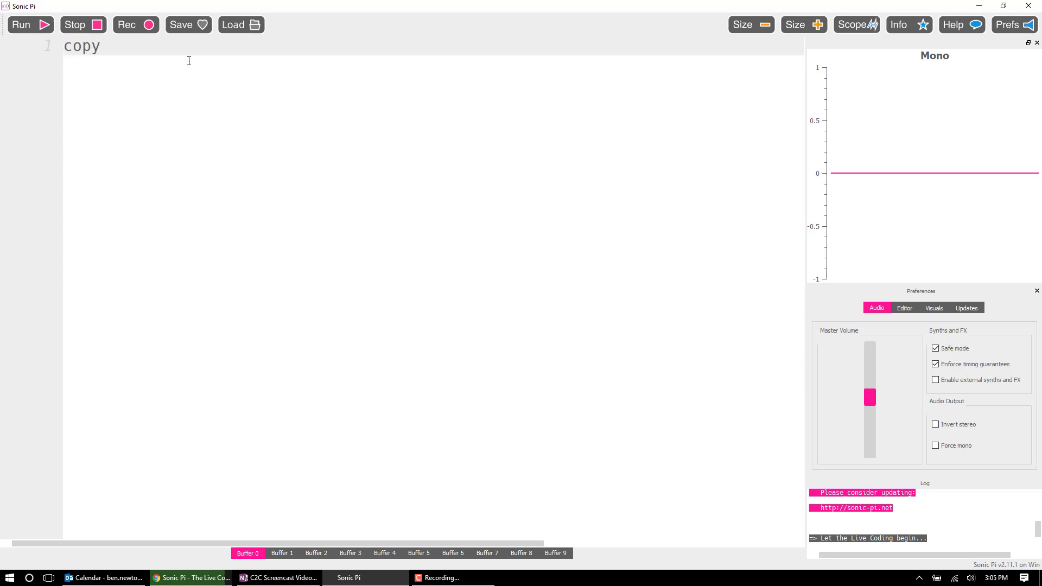
- Copy the word 'copy' and paste it onto a second line via right-click Paste and Ctrl+V
double_click(81, 46)
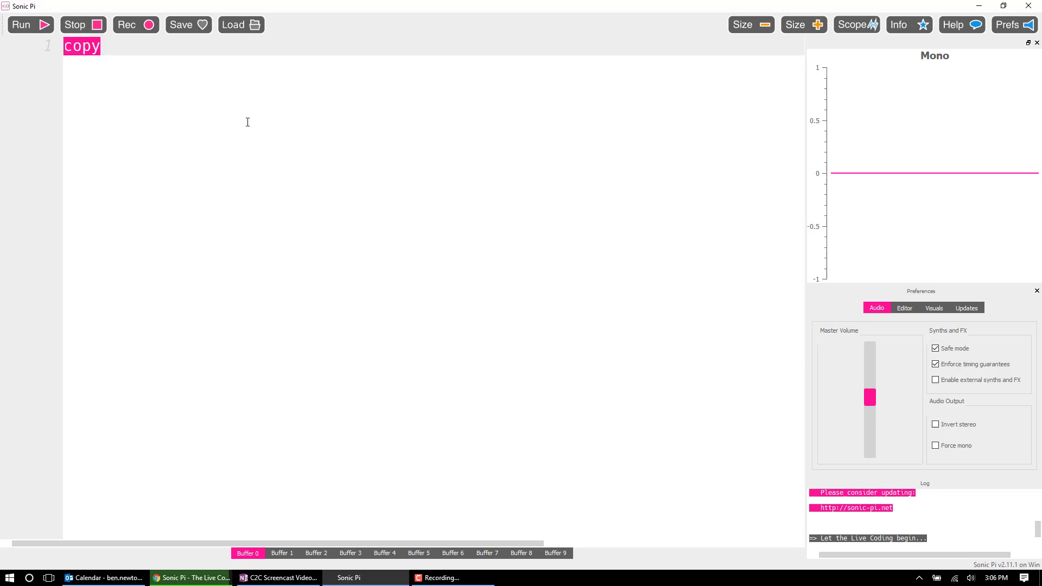
key(ctrl+c)
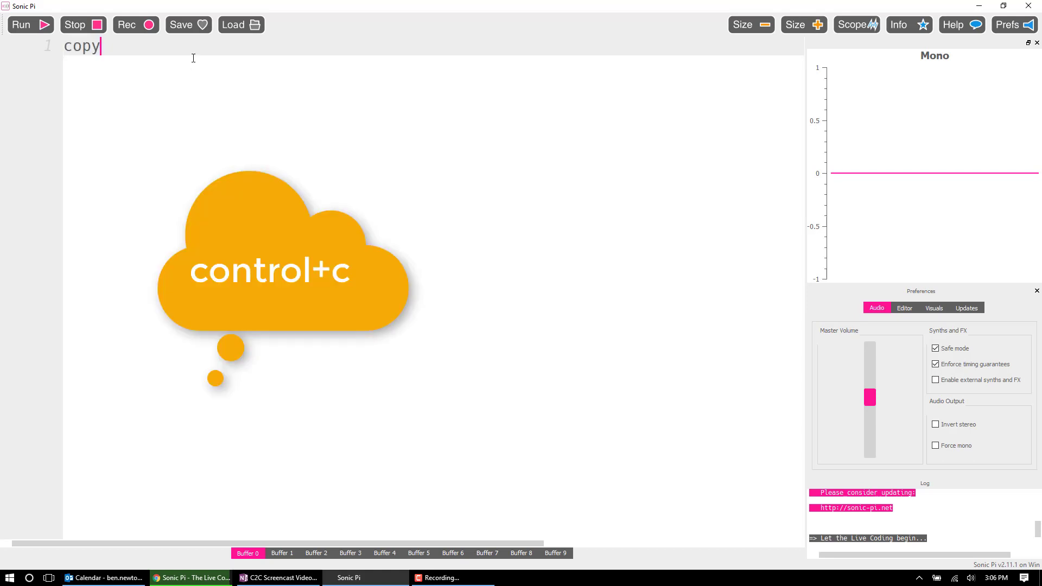
right_click(193, 58)
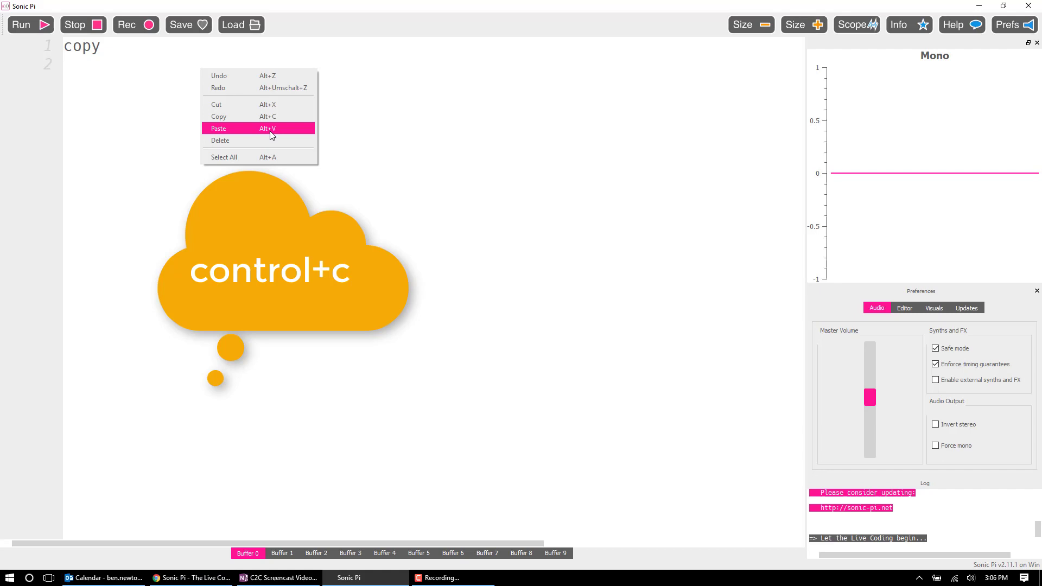
click(217, 127)
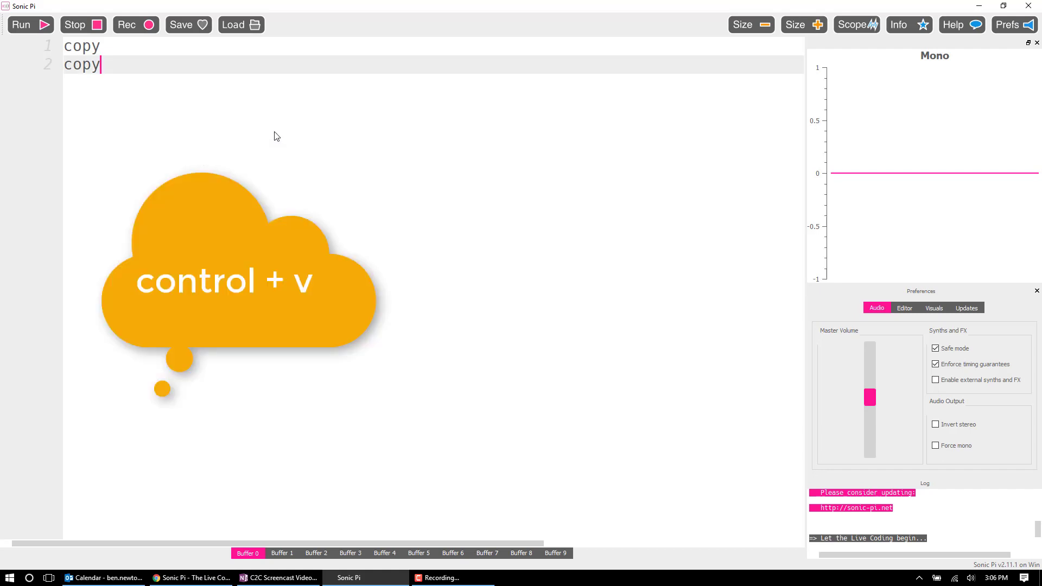
key(ctrl+v)
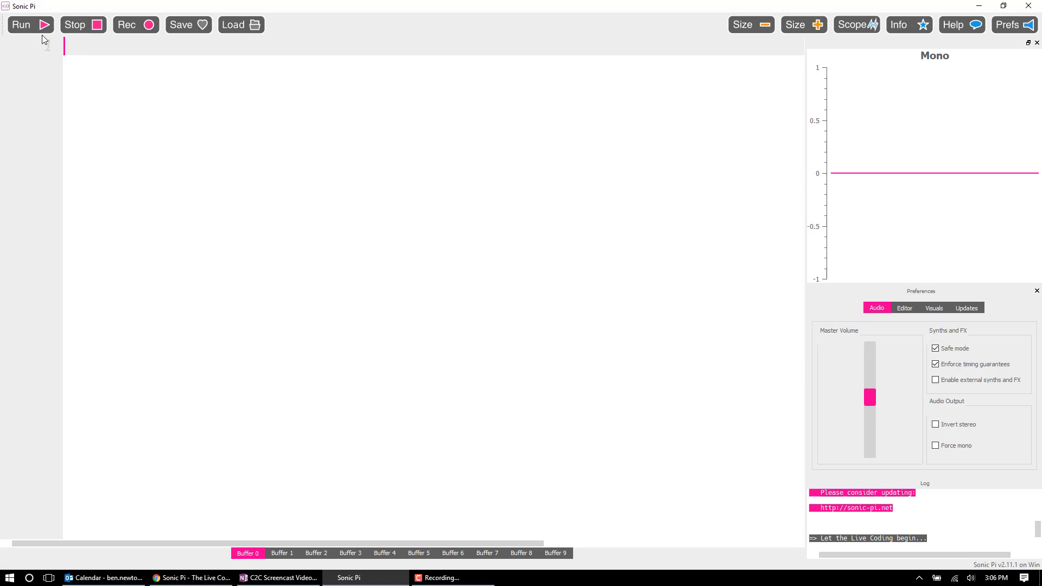
mouse_move(26, 24)
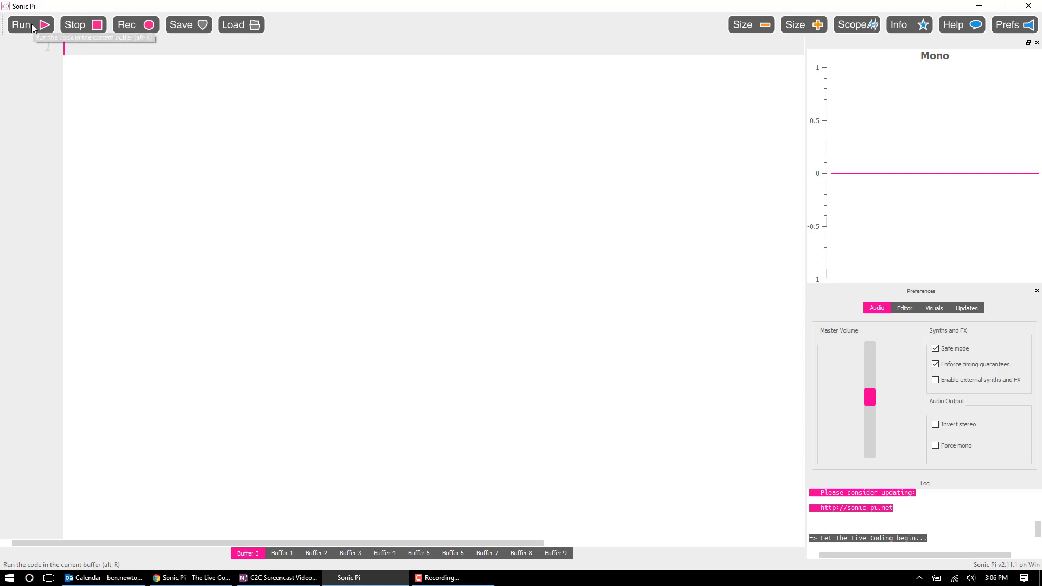
mouse_move(222, 77)
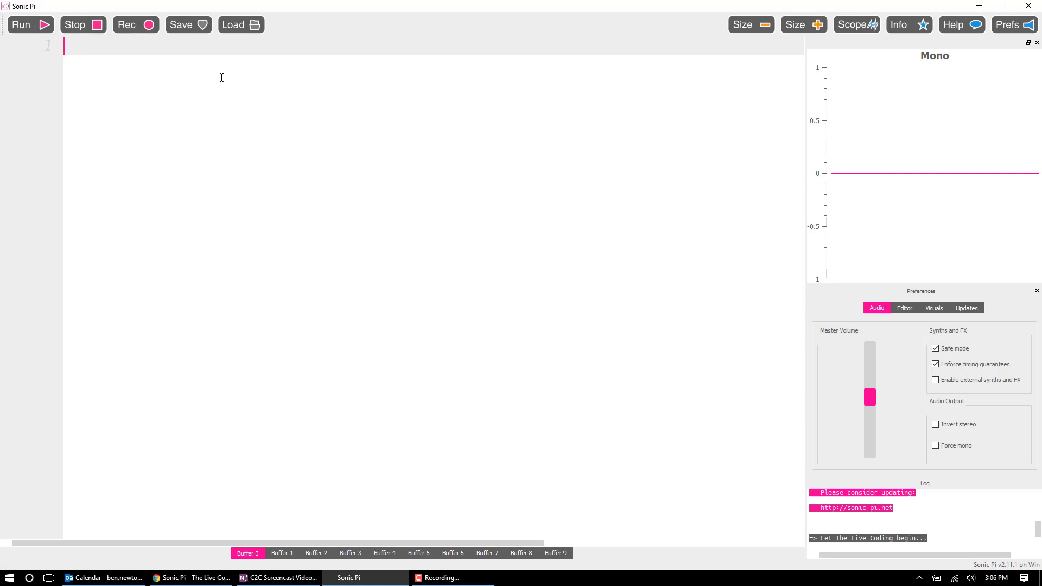
mouse_move(249, 123)
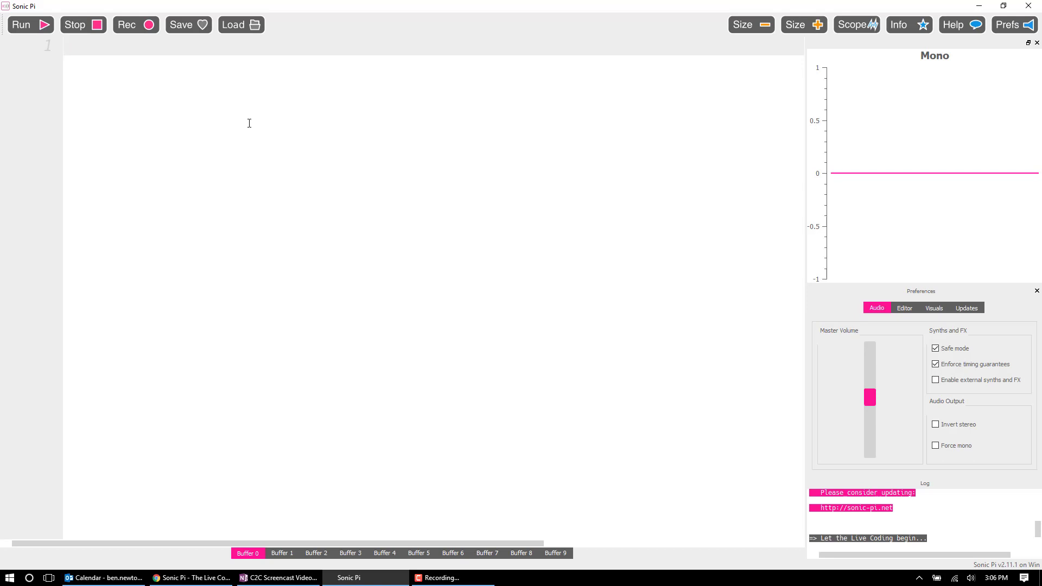
mouse_move(615, 94)
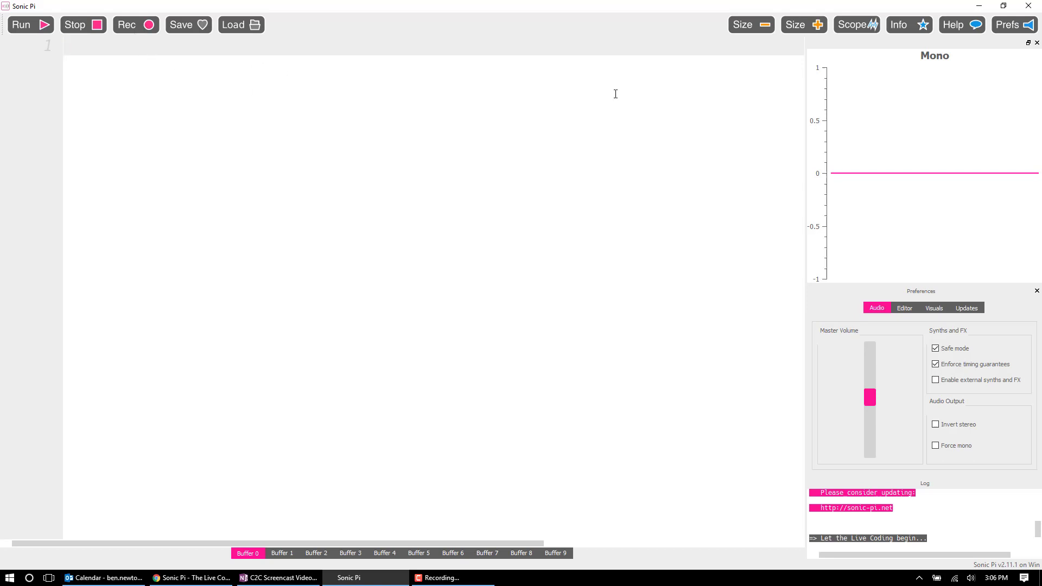
mouse_move(21, 25)
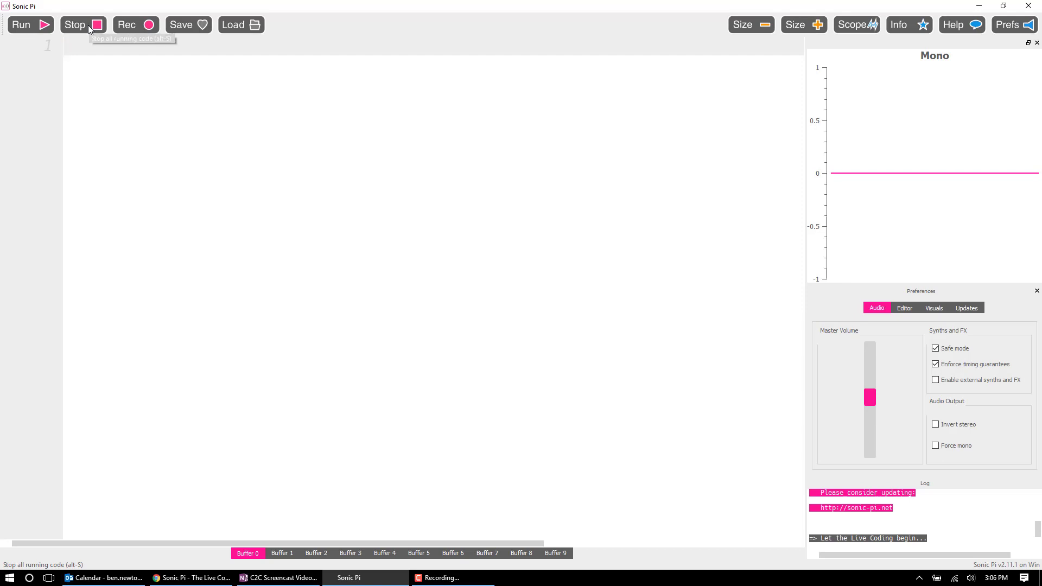
click(74, 24)
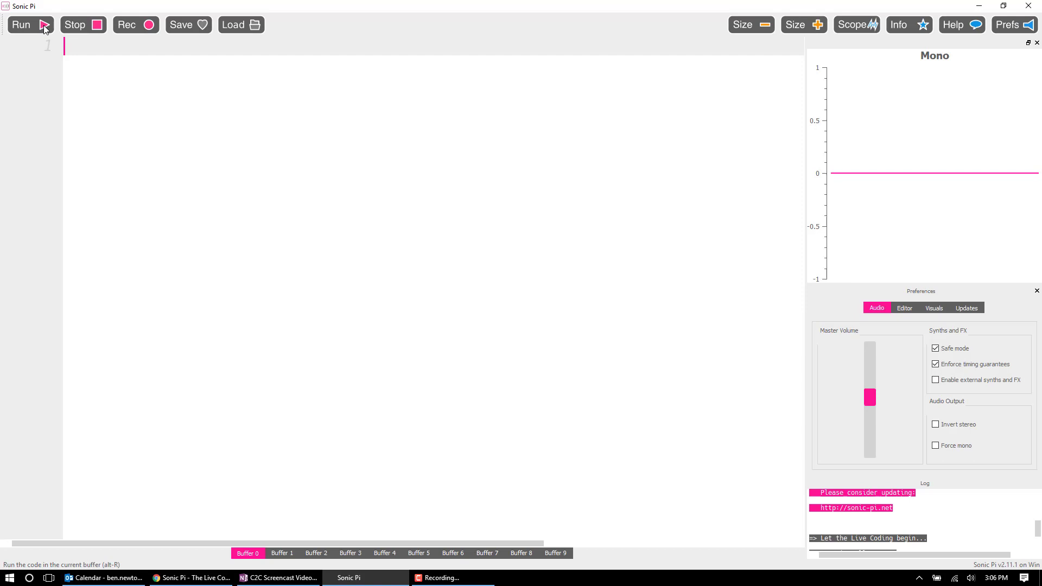
mouse_move(297, 135)
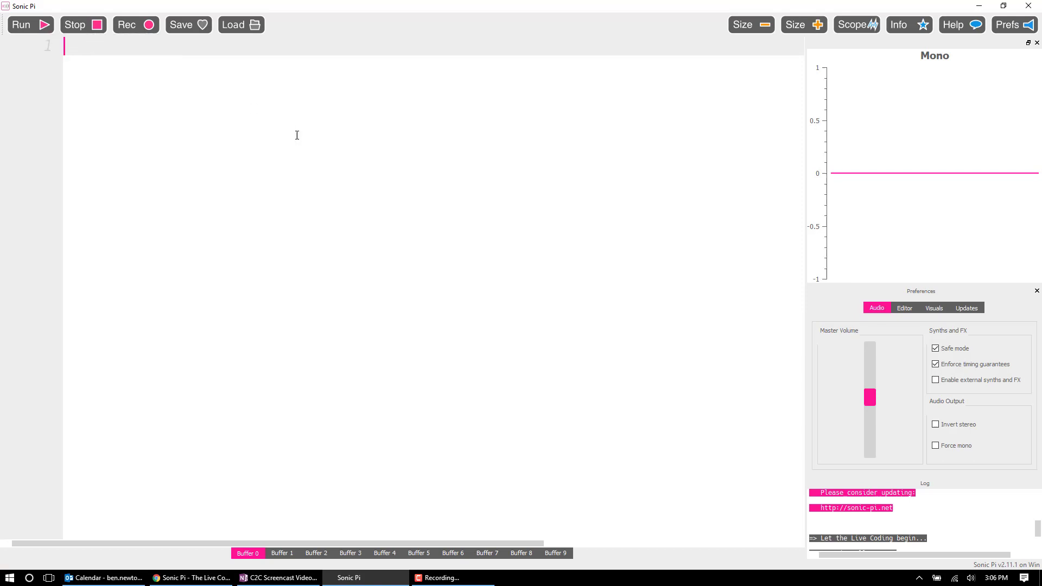
mouse_move(227, 118)
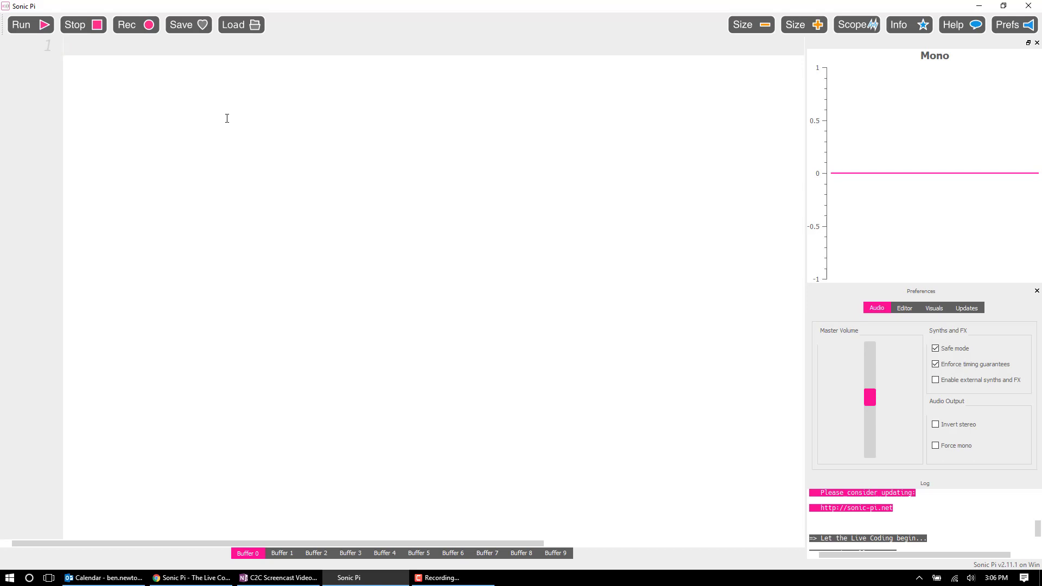
mouse_move(160, 131)
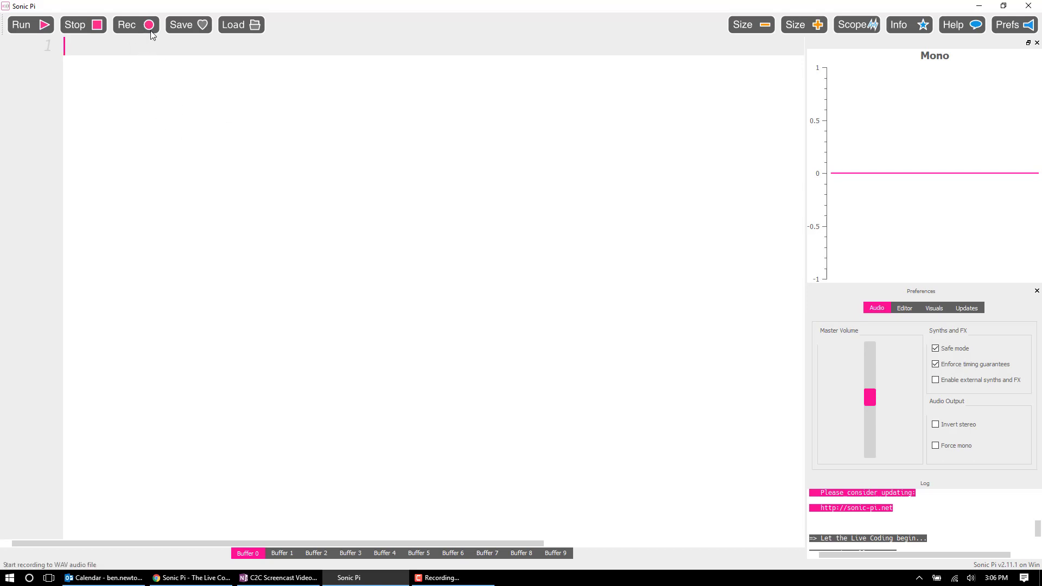
mouse_move(150, 34)
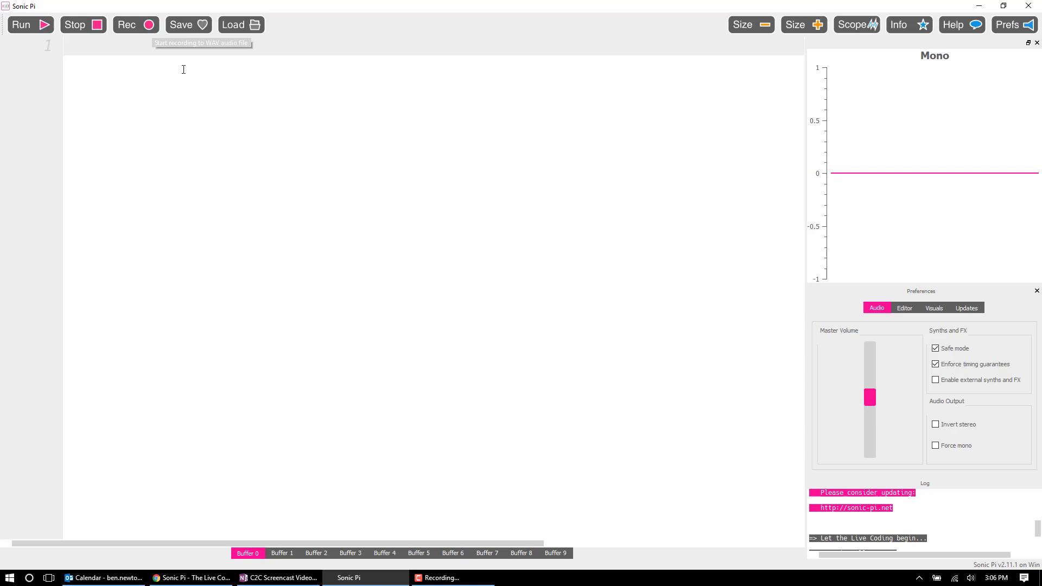
mouse_move(186, 34)
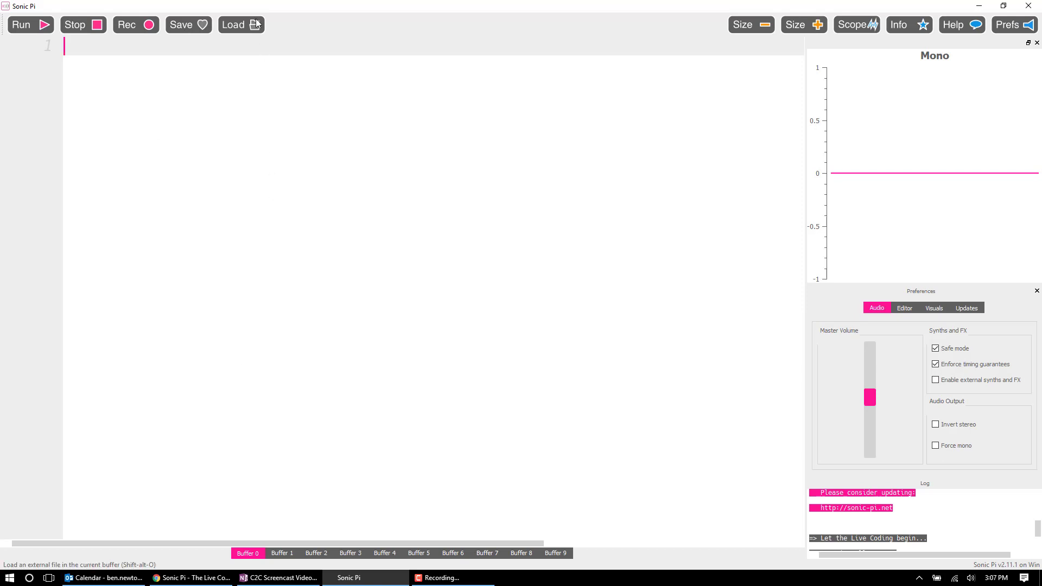
mouse_move(233, 25)
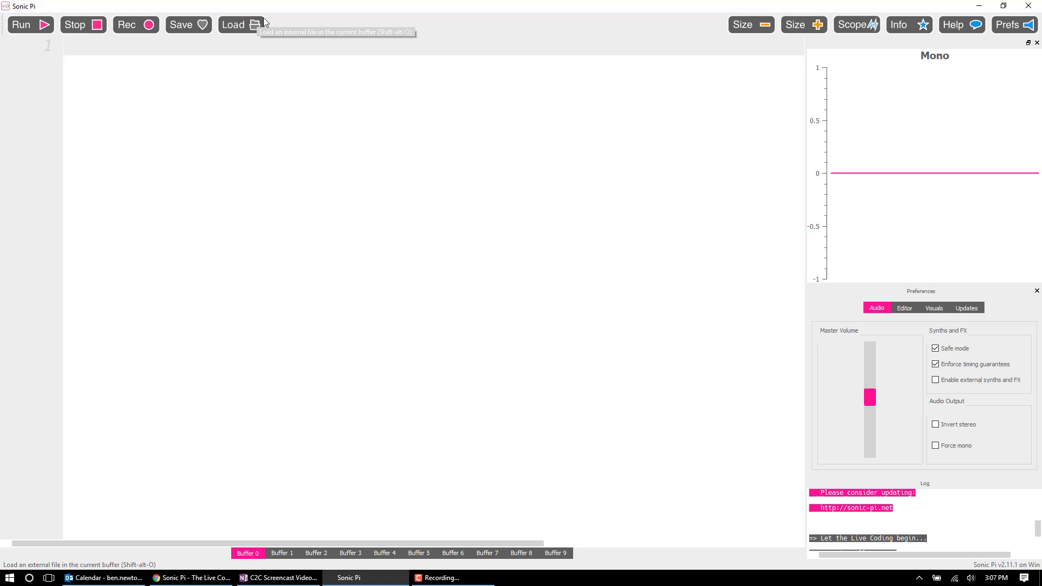
mouse_move(288, 127)
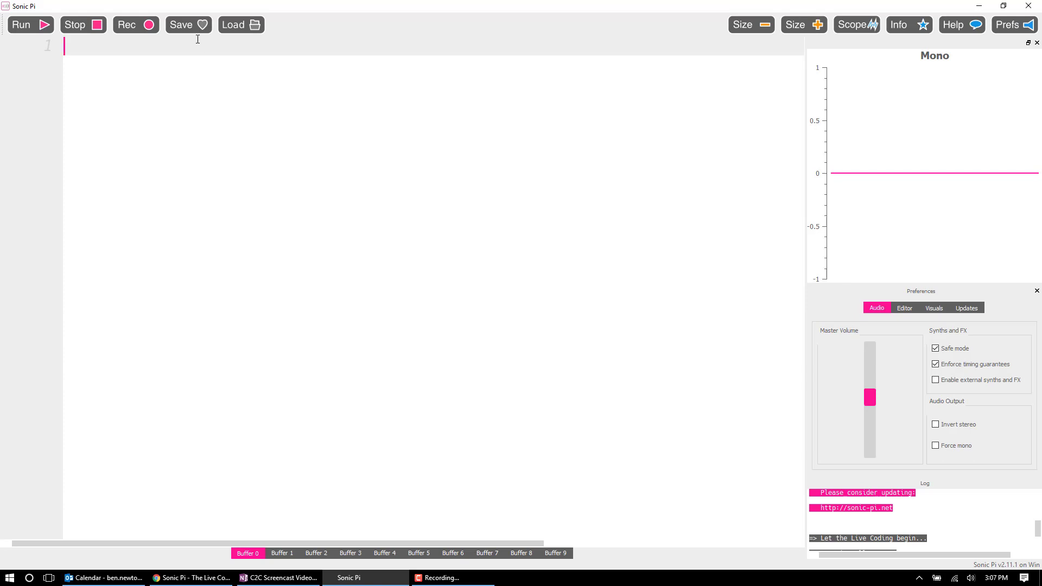
mouse_move(764, 51)
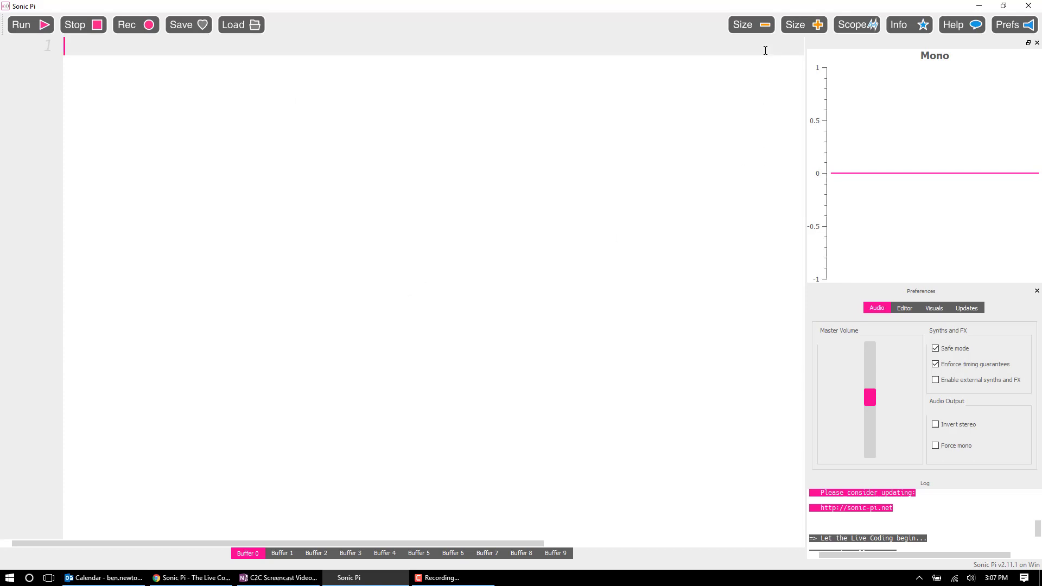
text(example)
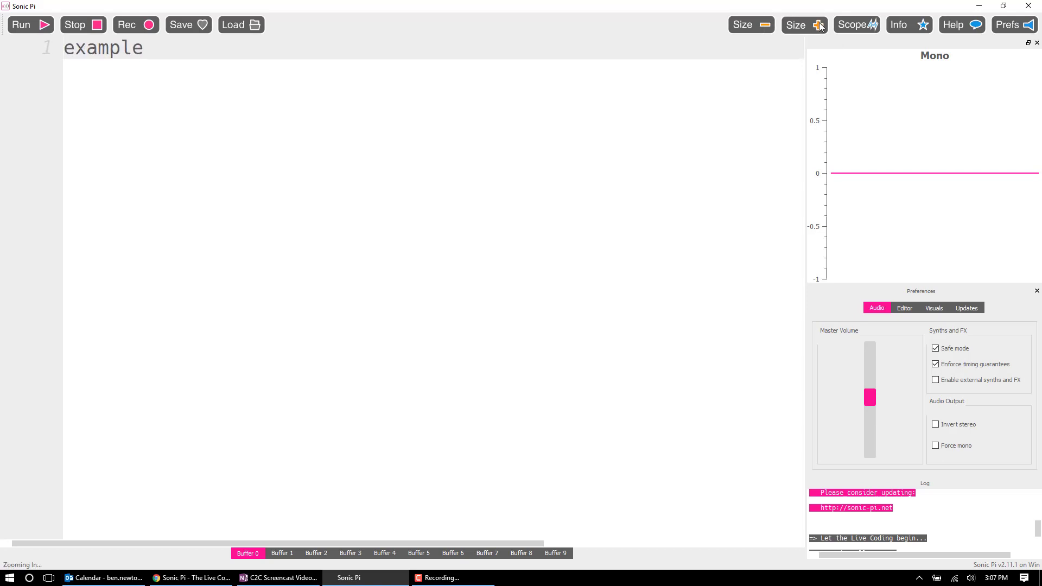
click(802, 24)
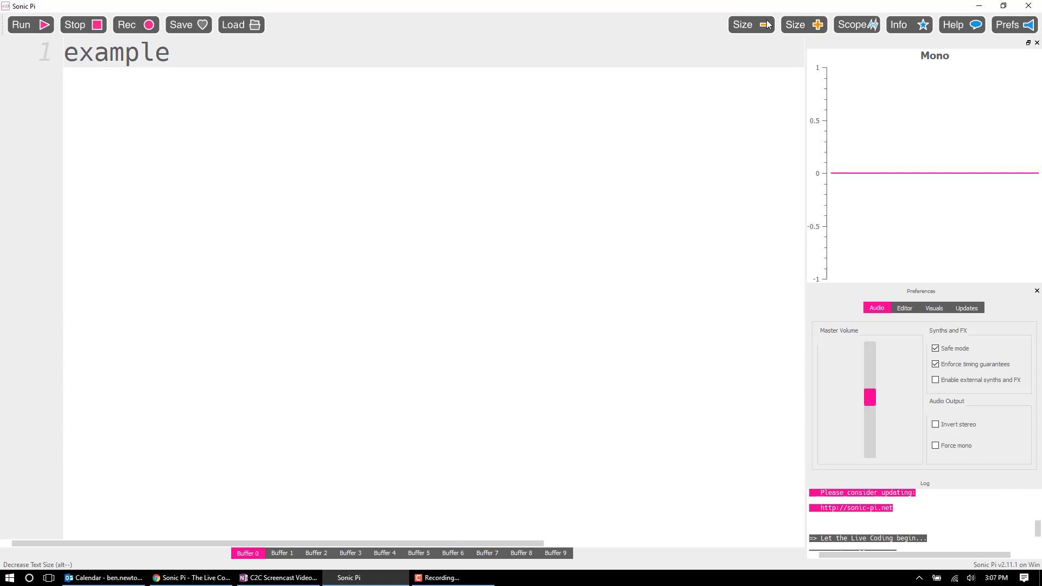
click(751, 25)
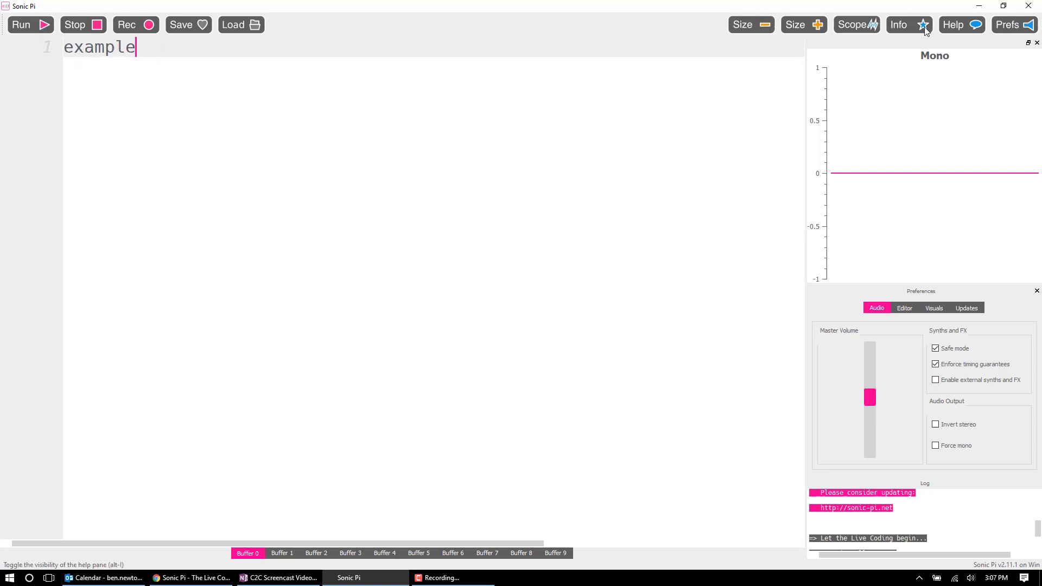
mouse_move(465, 308)
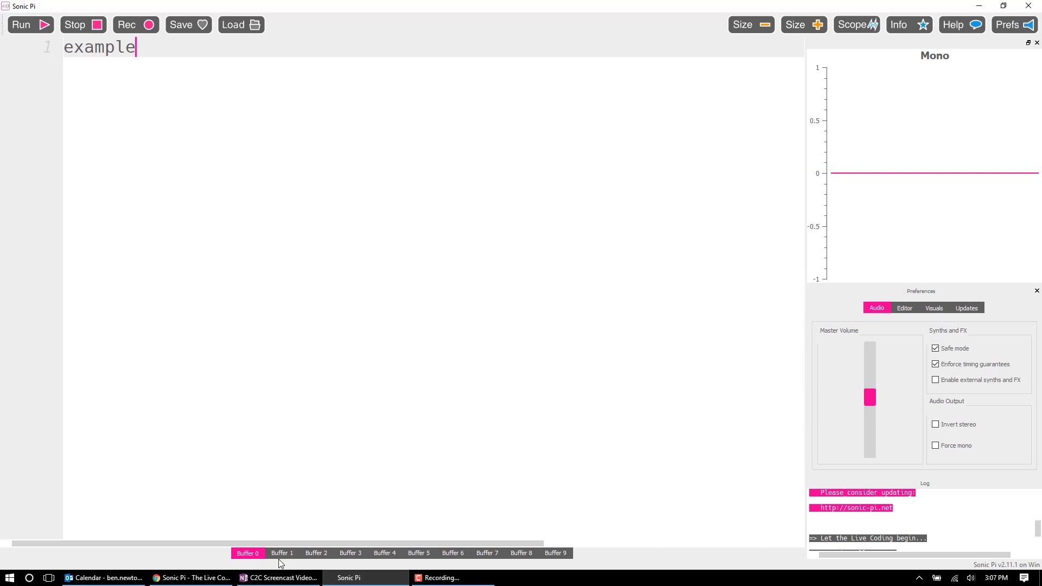
- Browse the live_loop example in Buffer 3 and the commented program in Buffer 6, then return to Buffer 0
click(281, 553)
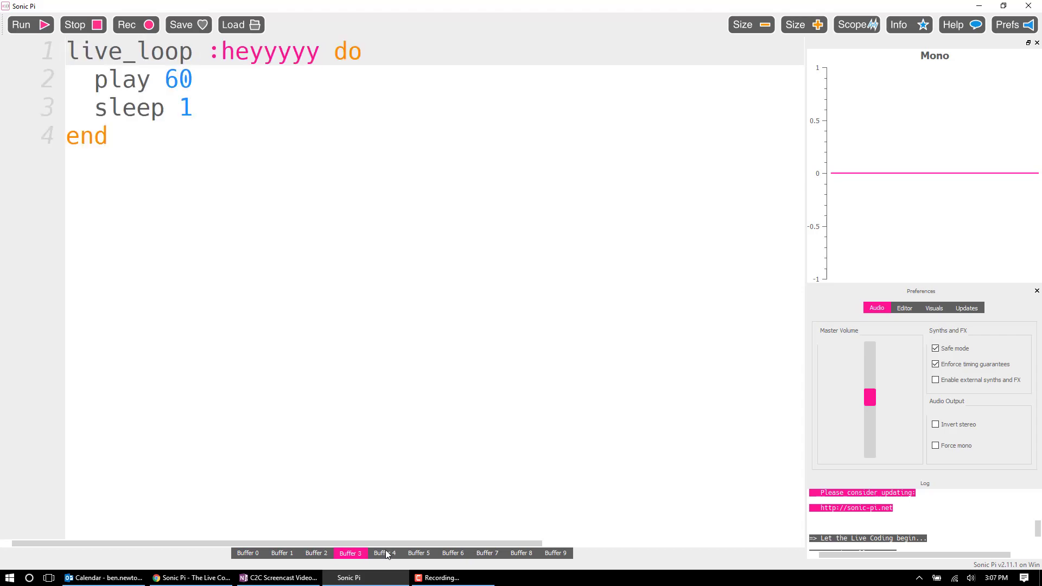
click(452, 553)
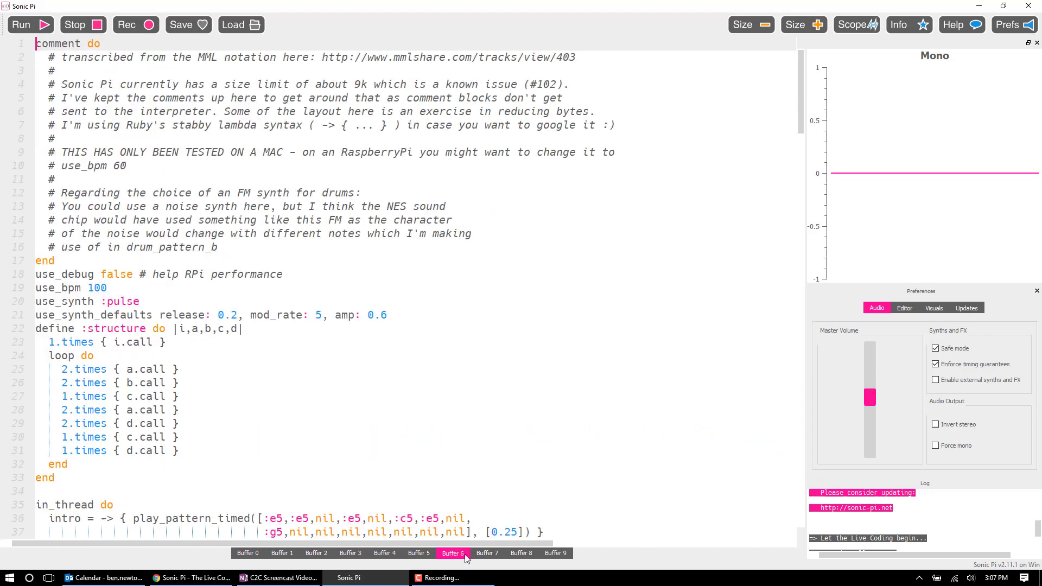
click(246, 553)
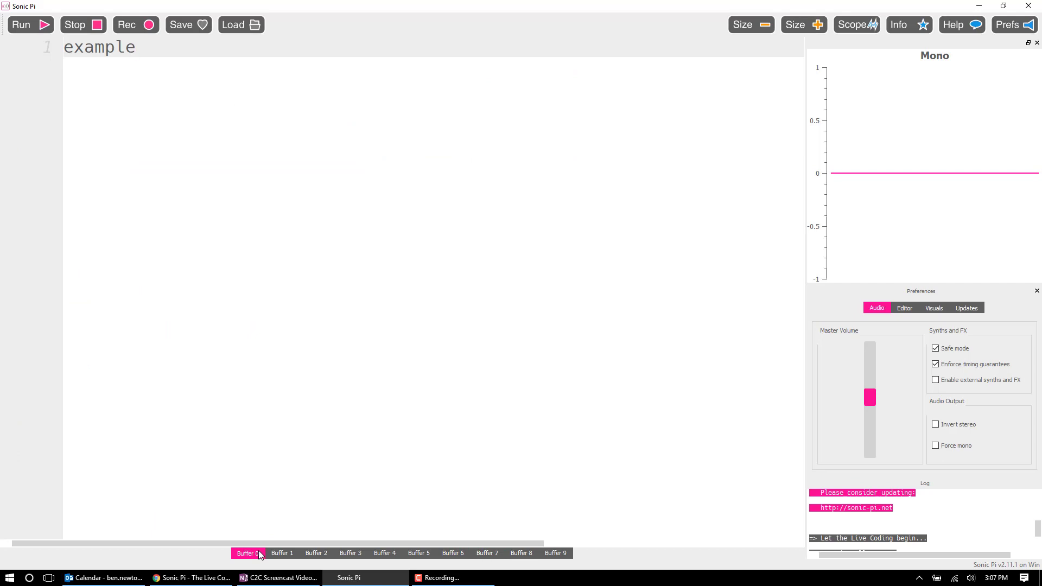
- Delete the word 'example' from Buffer 0 and switch to the empty Buffer 1
double_click(98, 46)
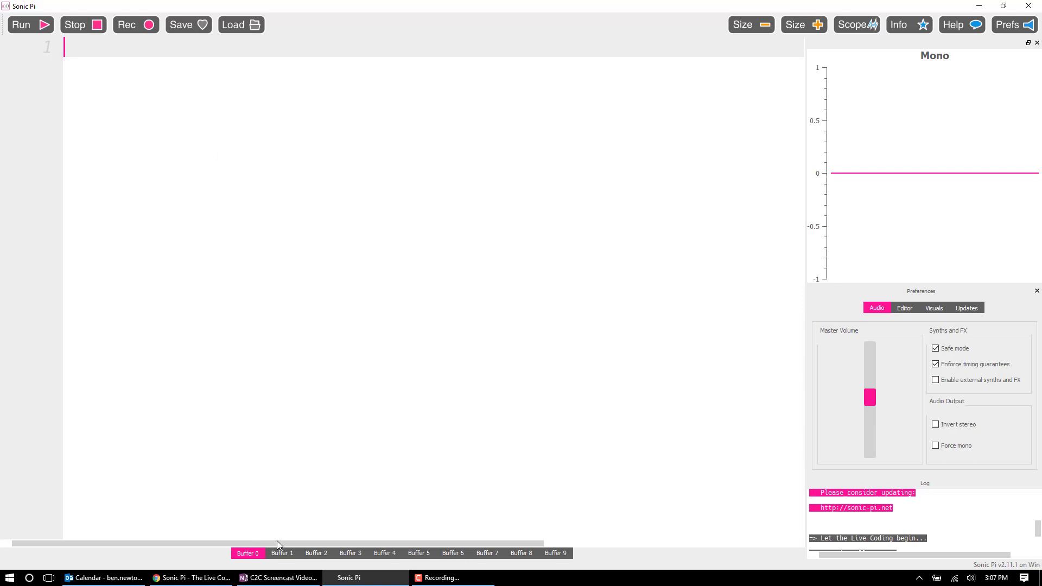
mouse_move(392, 211)
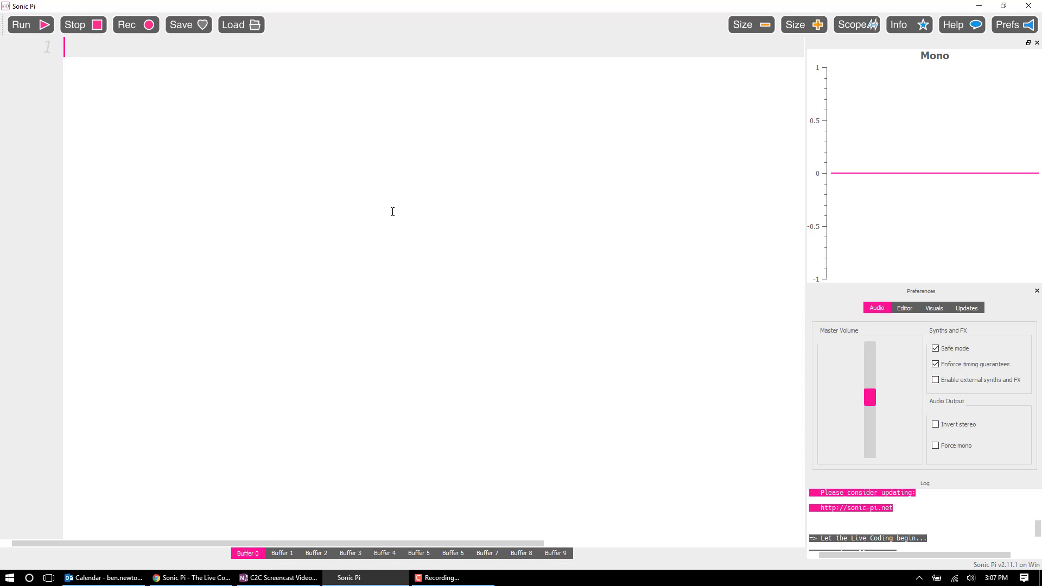
mouse_move(311, 552)
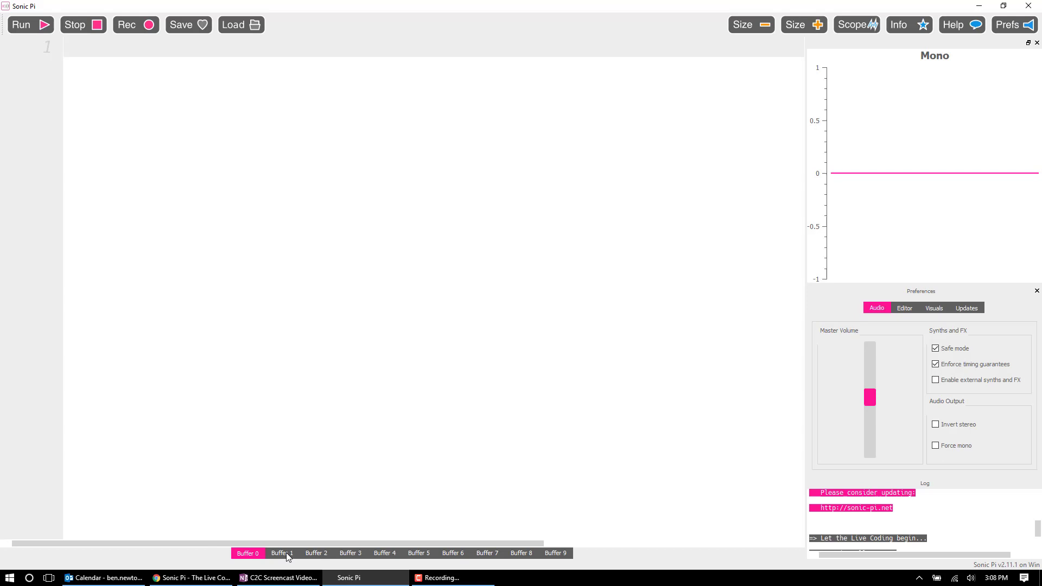
click(281, 553)
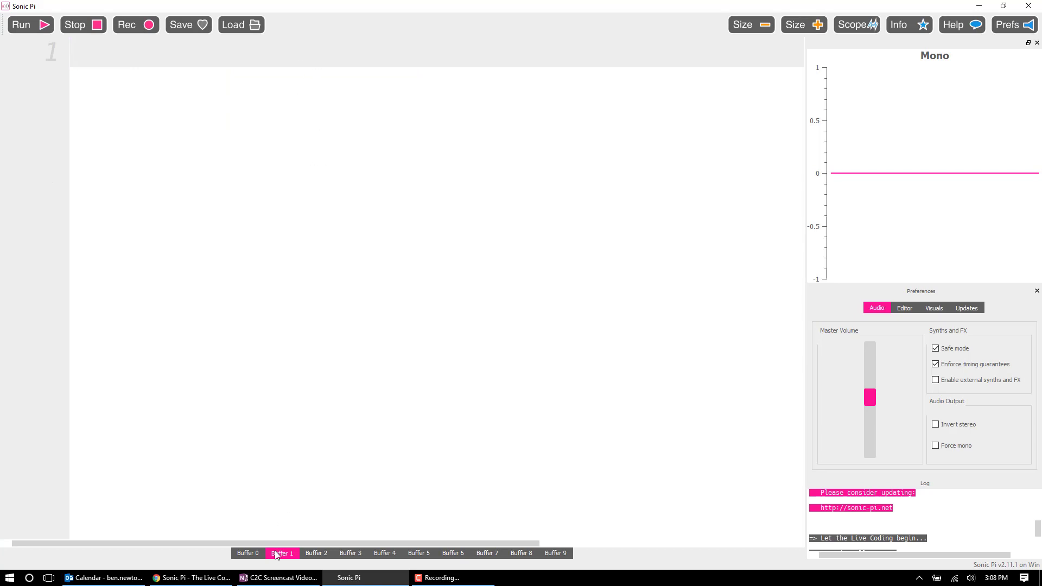
click(247, 553)
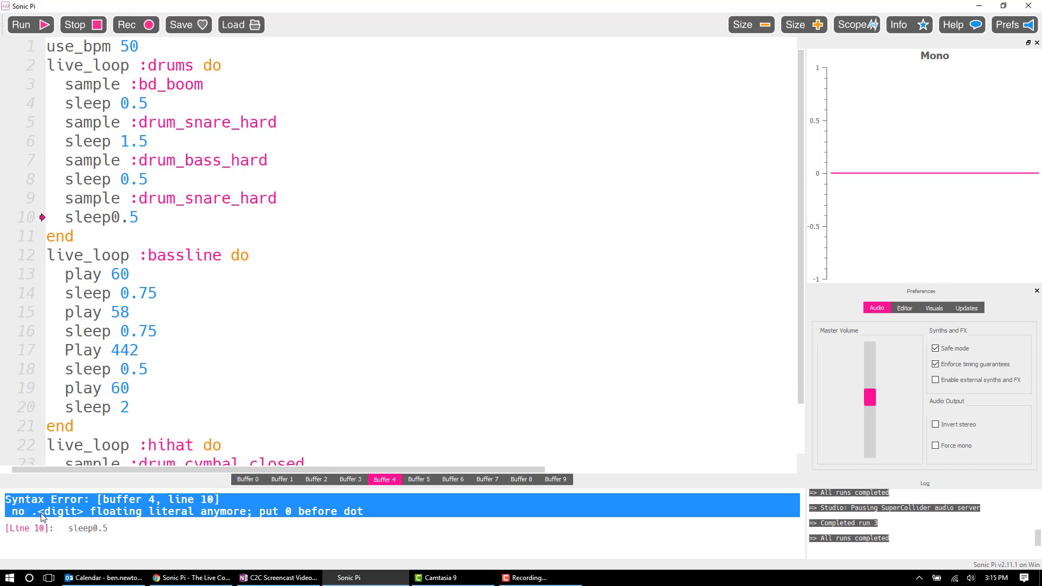
mouse_move(111, 503)
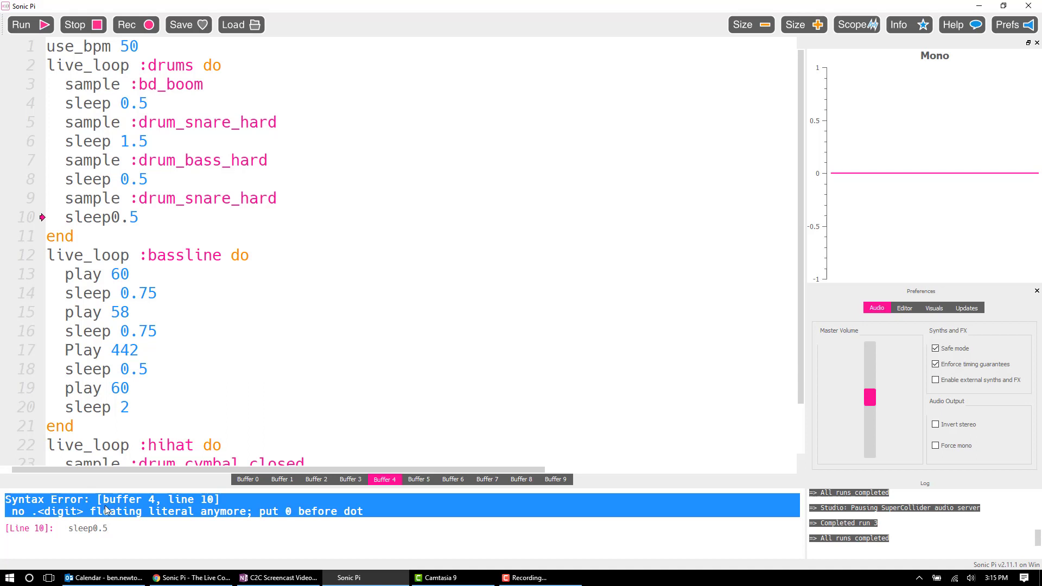
mouse_move(239, 498)
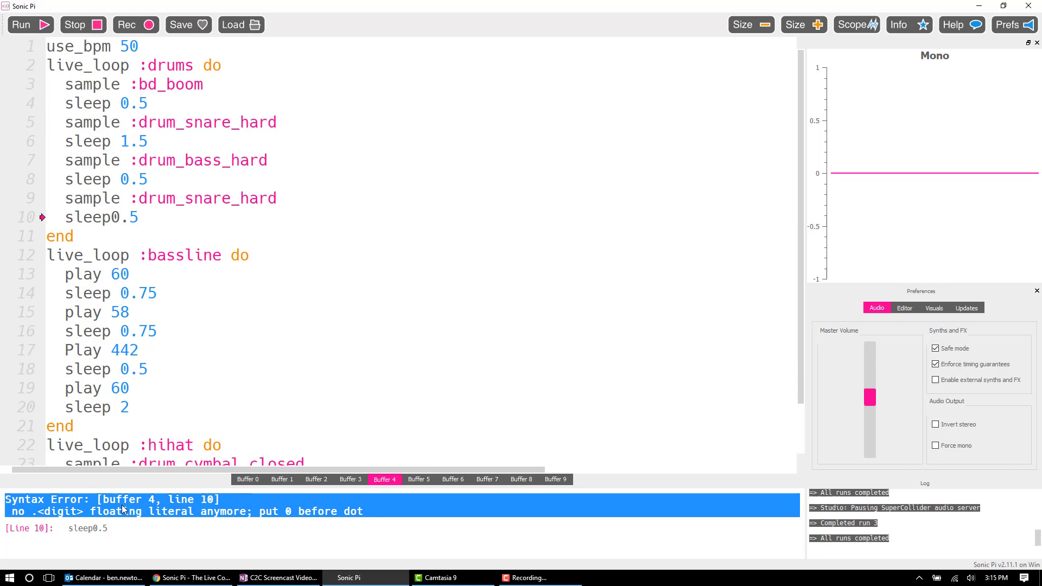
- Select the line 10 reference in the Syntax Error panel, pinpointing 'sleep0.5'
double_click(121, 499)
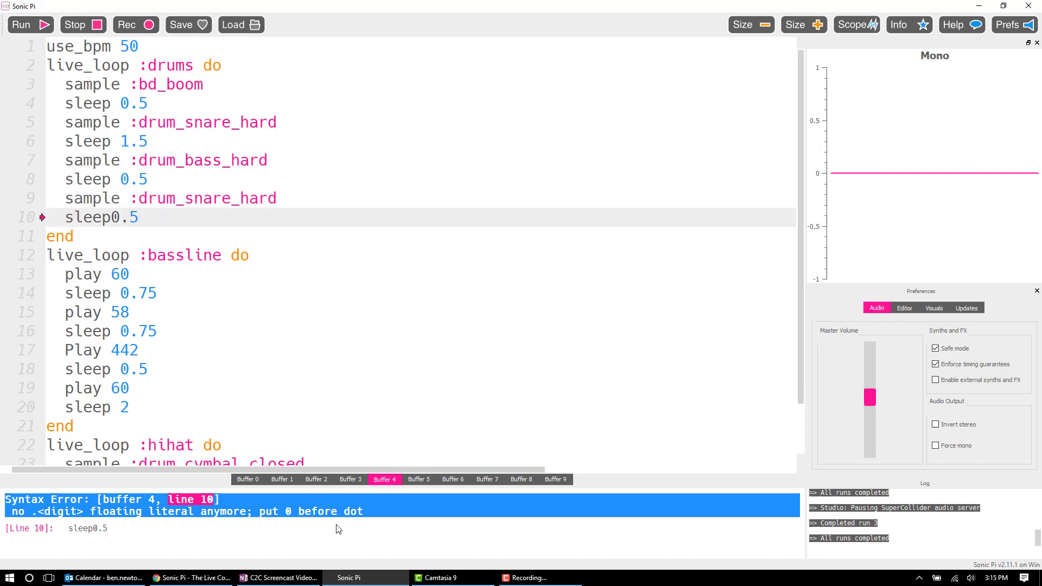
mouse_move(35, 519)
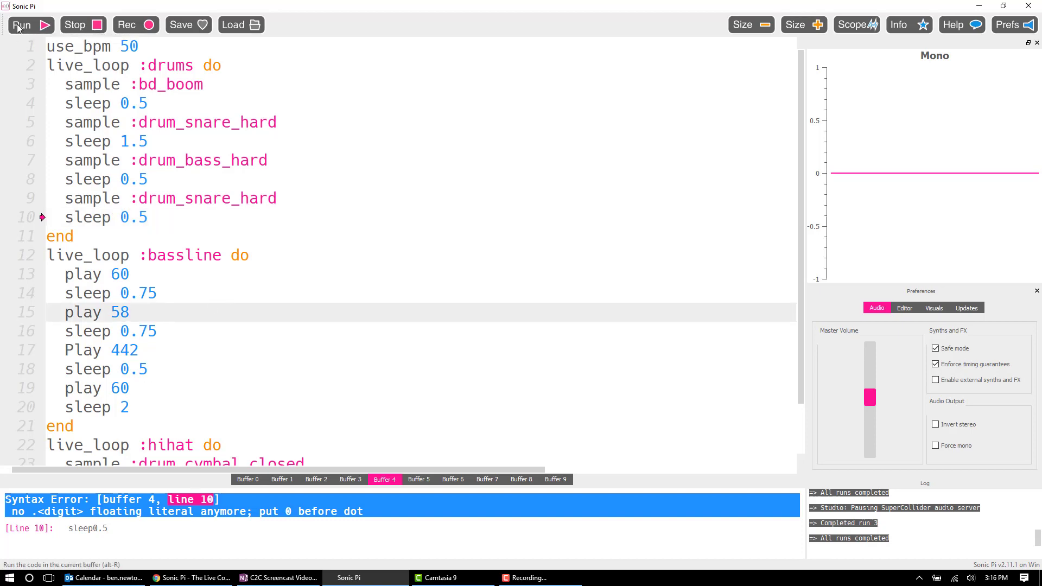
- Run Buffer 4 with 'sleep 0.5' fixed, surfacing the undefined 'Play' error on line 17
click(21, 25)
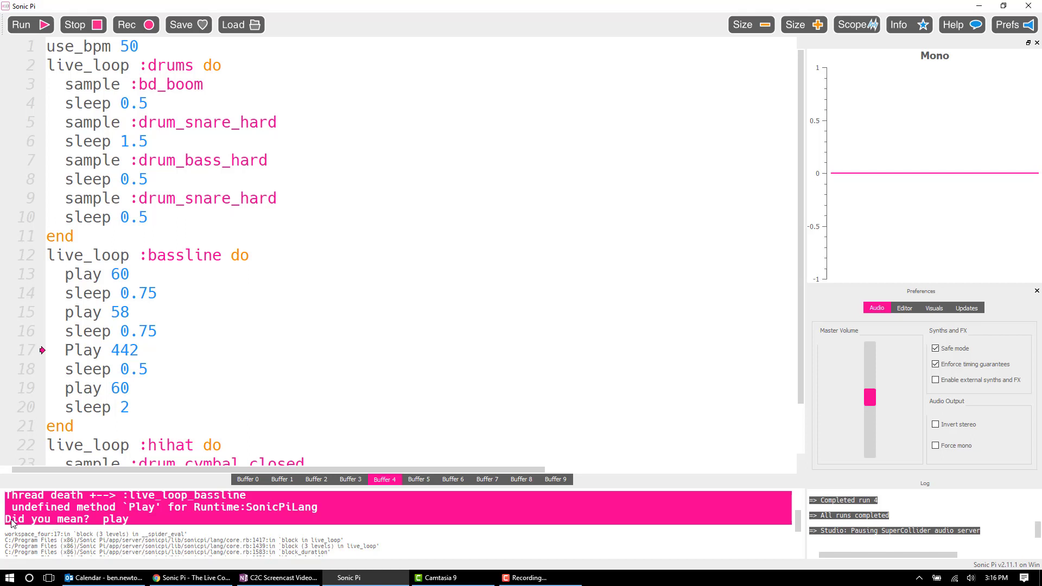
mouse_move(35, 518)
text(p)
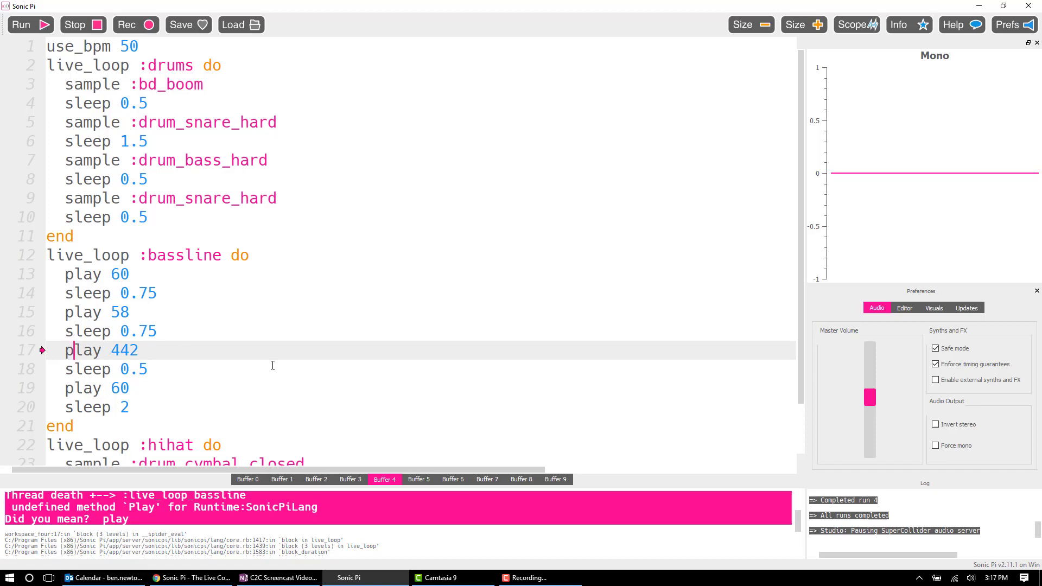
- Run Buffer 4 with 'play 442' corrected, let it sound briefly, then stop it
click(20, 25)
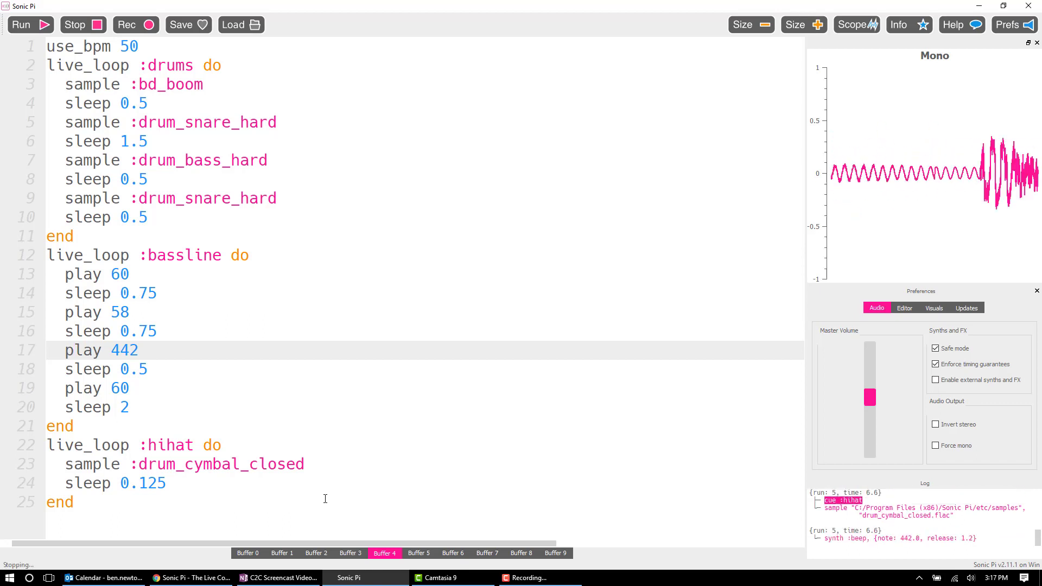
click(74, 24)
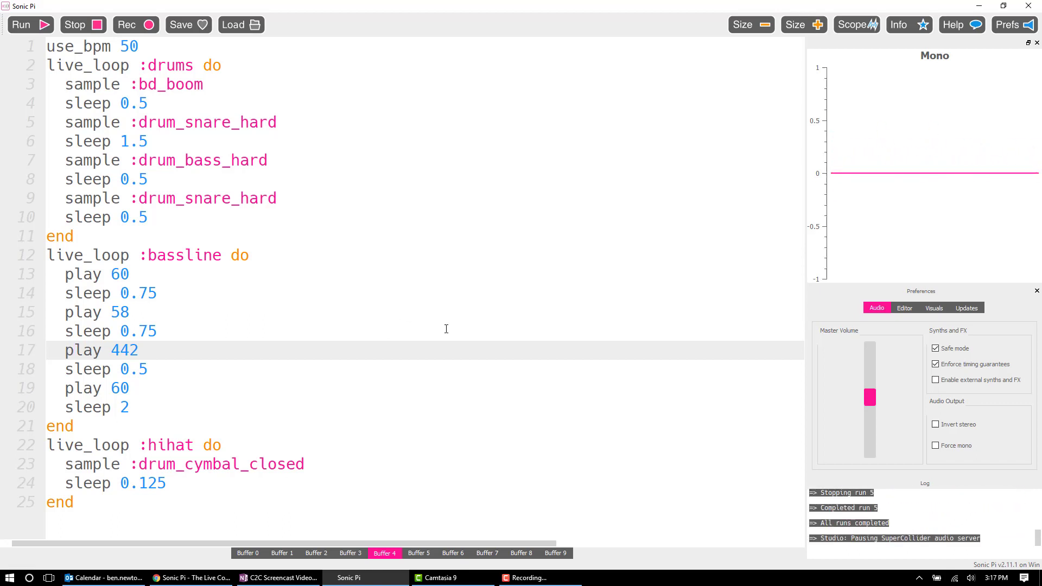
click(936, 364)
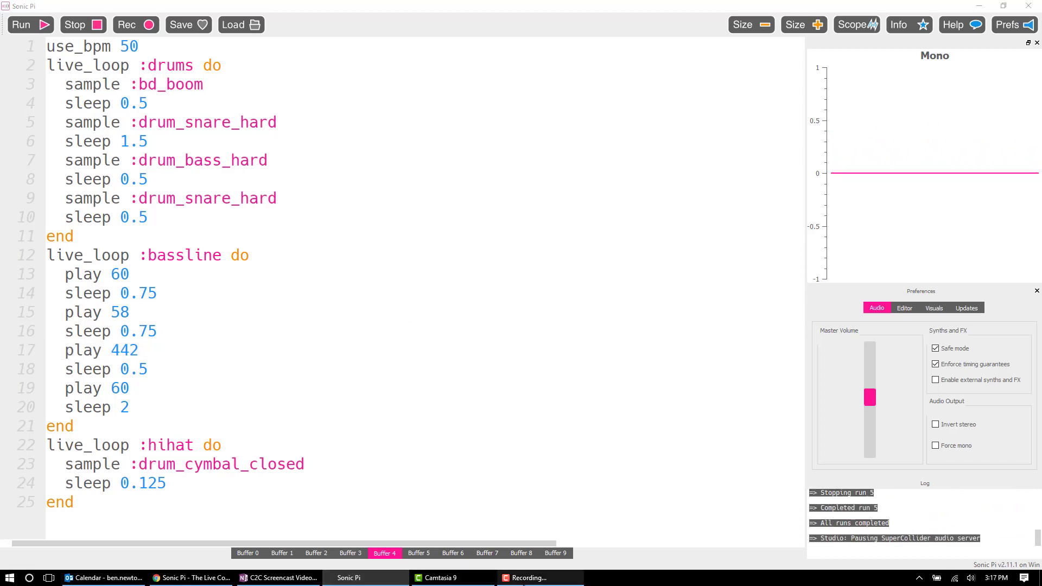